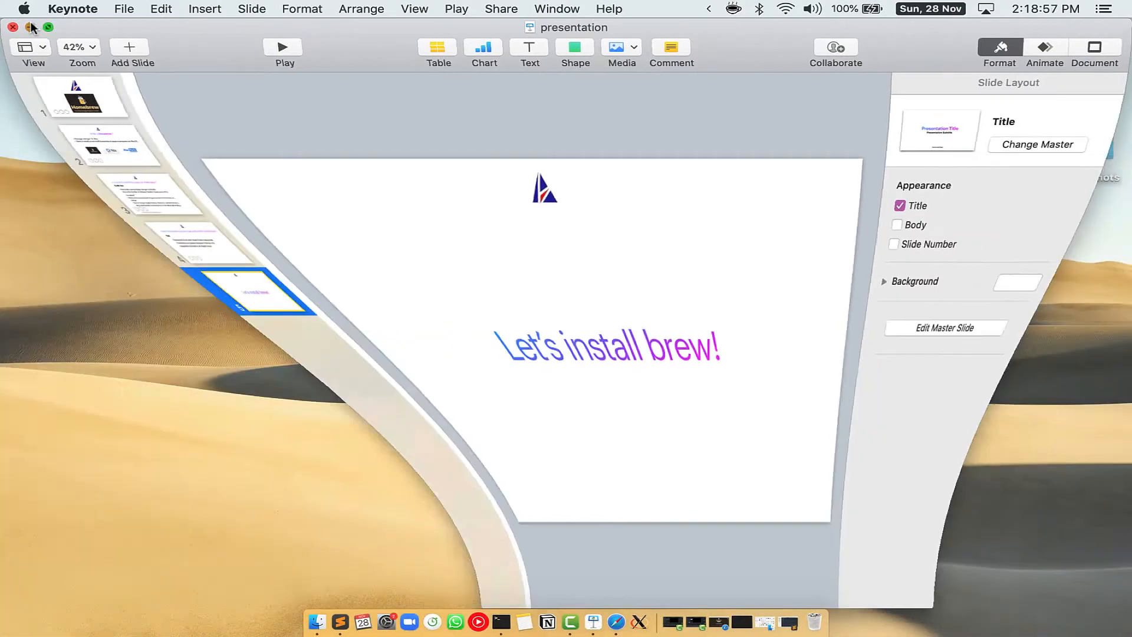
- Minimize the Keynote presentation window so only the desktop remains visible
left_click(12, 27)
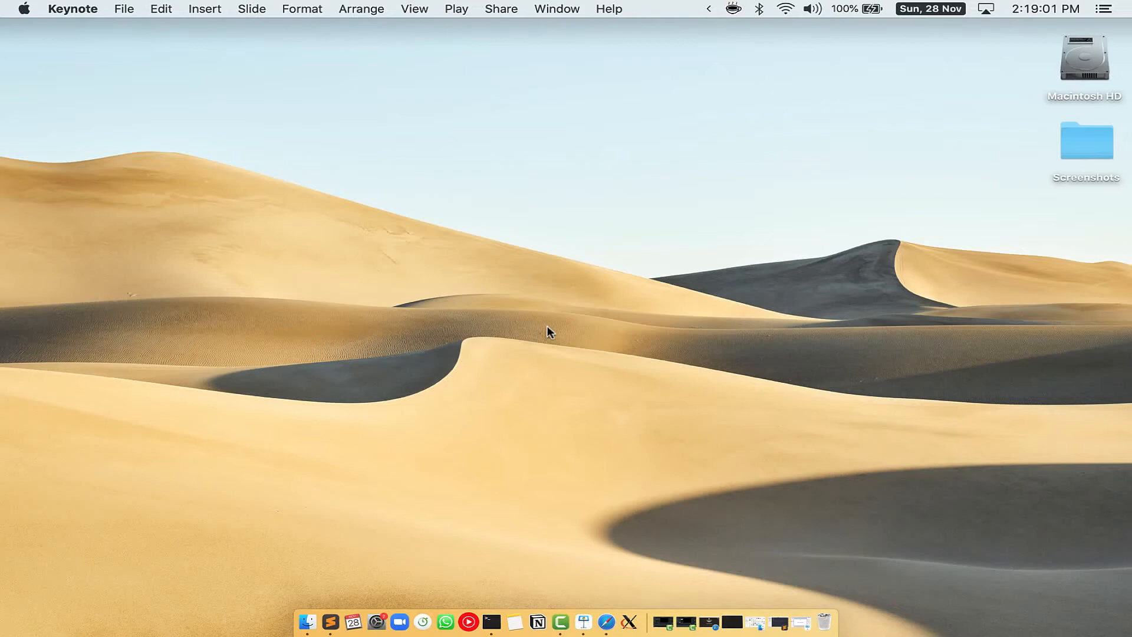
- Search Spotlight for 'Terminal' and launch it to a fresh bash prompt
key("cmd+space")
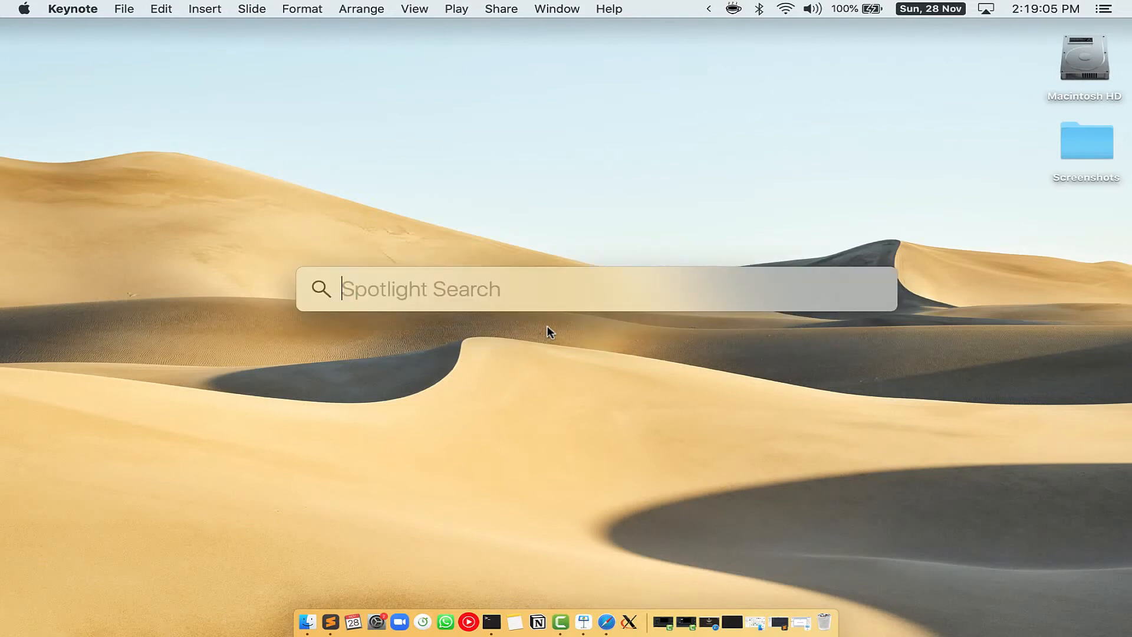
mouse_move(448, 270)
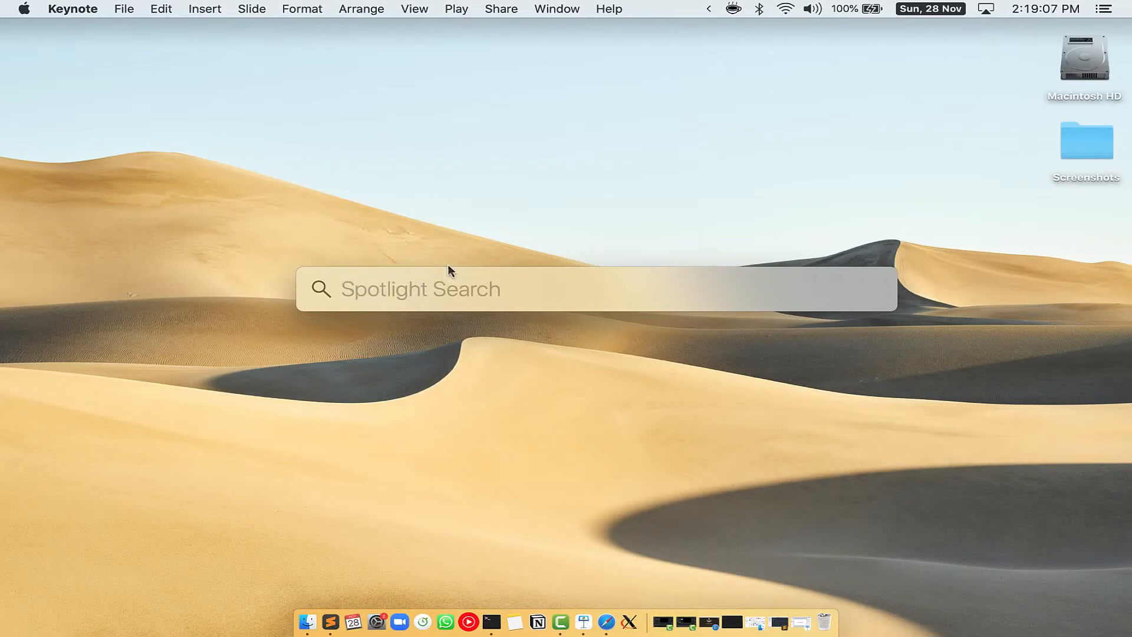
mouse_move(538, 290)
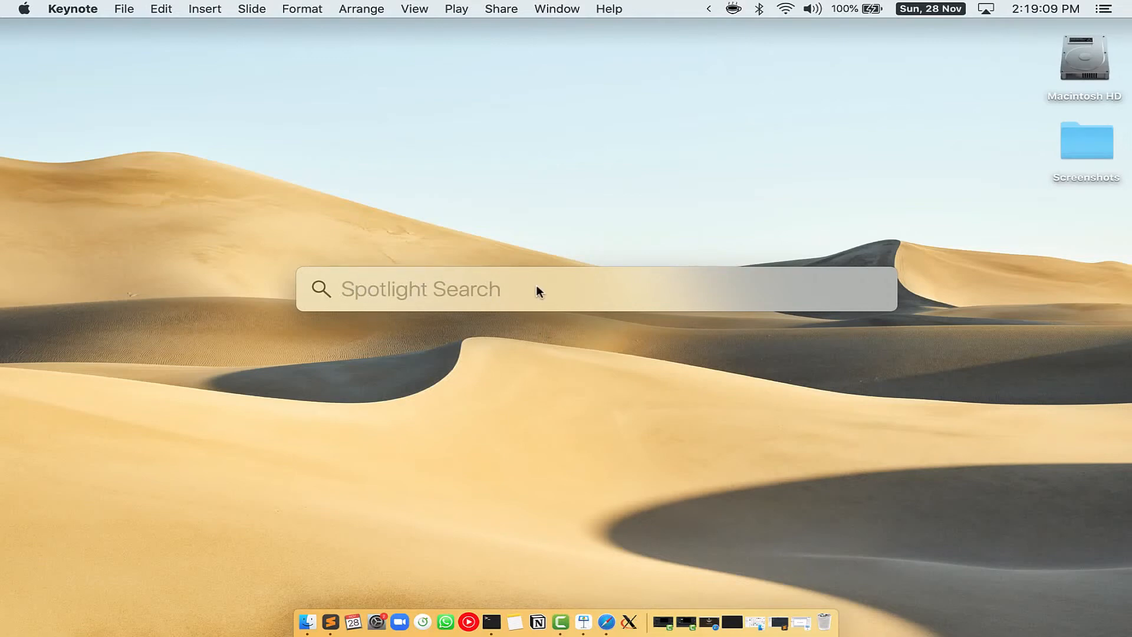
type("Terminal.app")
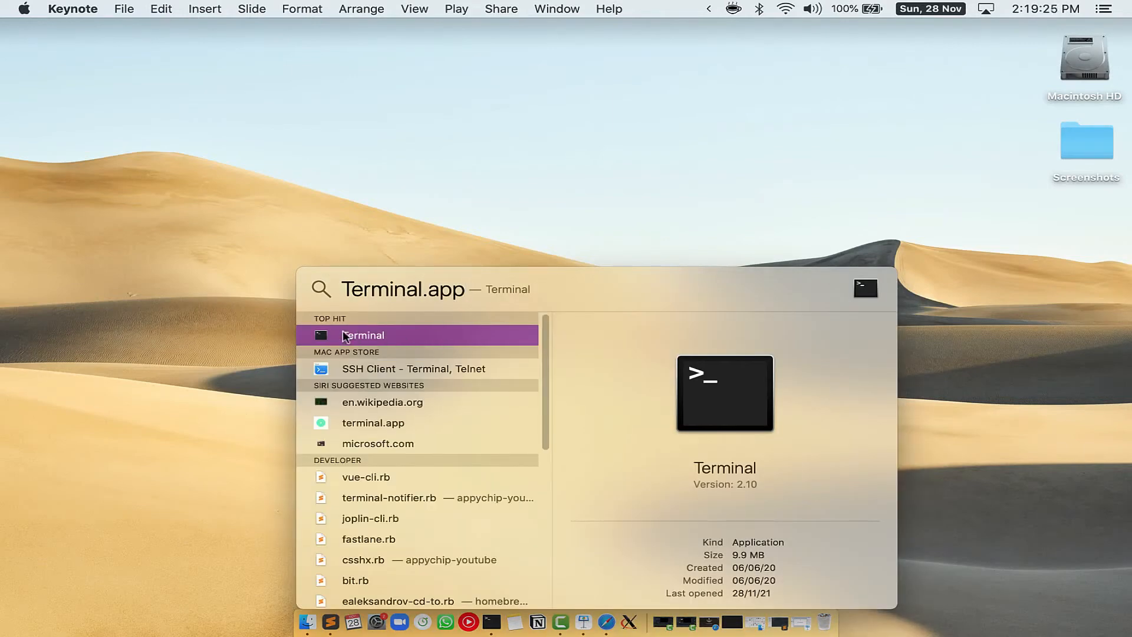
left_click(362, 335)
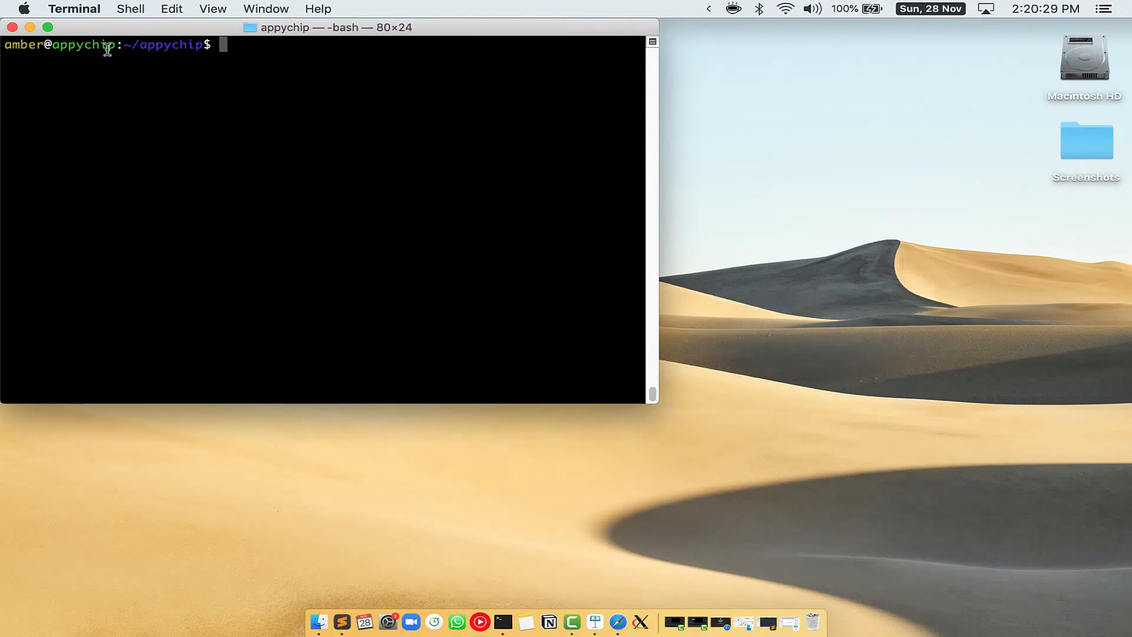
- Clear the Terminal window, then bring up Safari with the Homebrew homepage
type("clear")
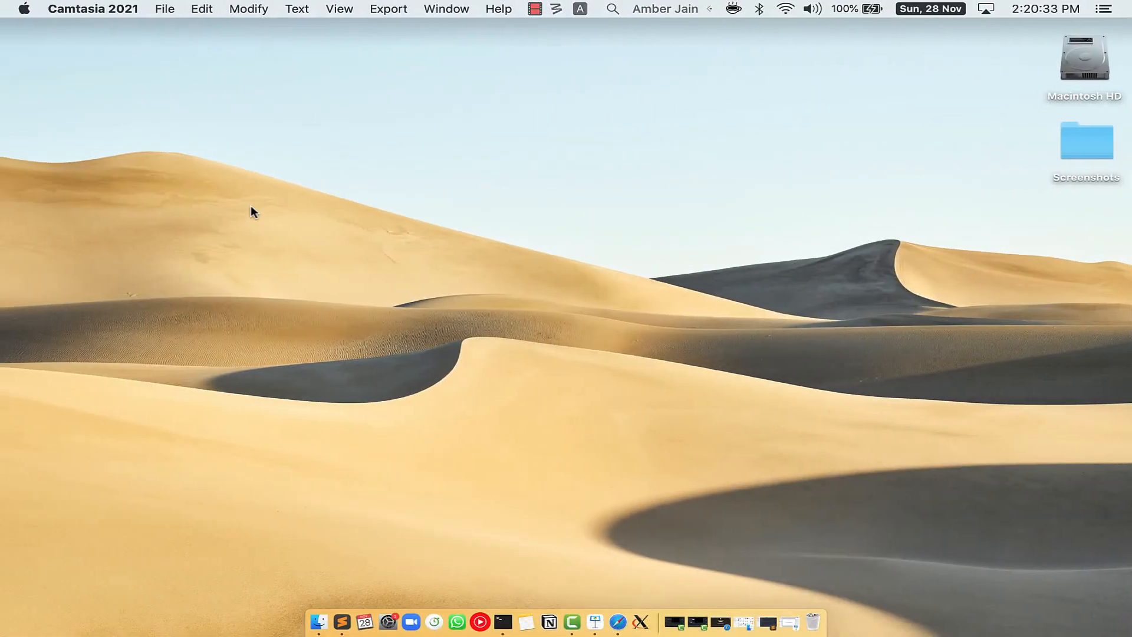
left_click(630, 620)
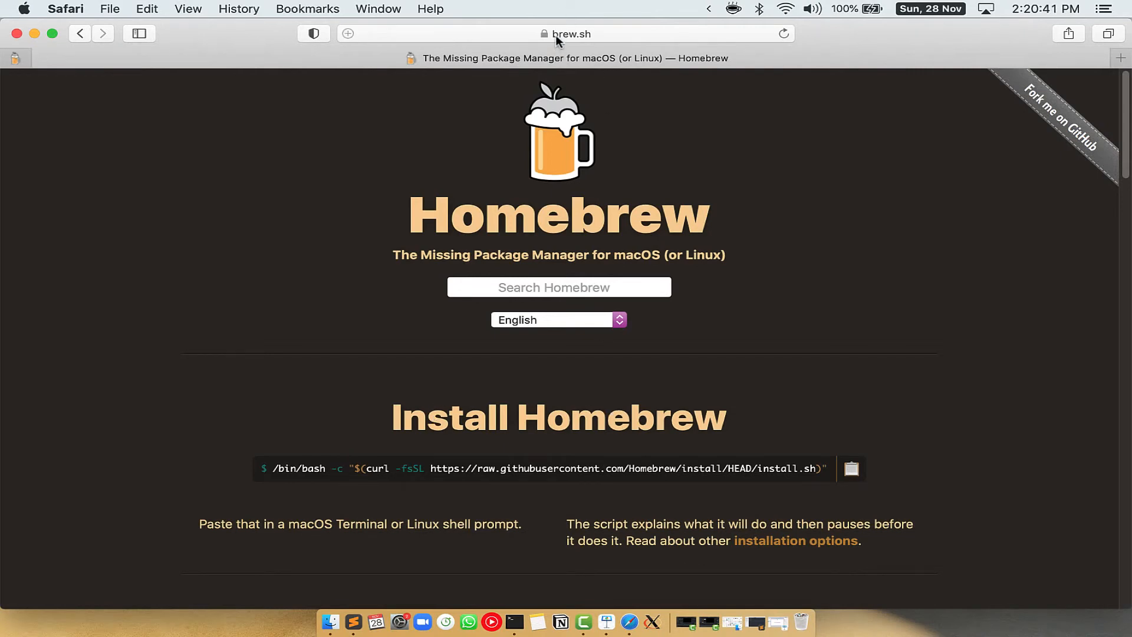
- Check the brew.sh address, select the one-line install command and copy it
left_click(571, 33)
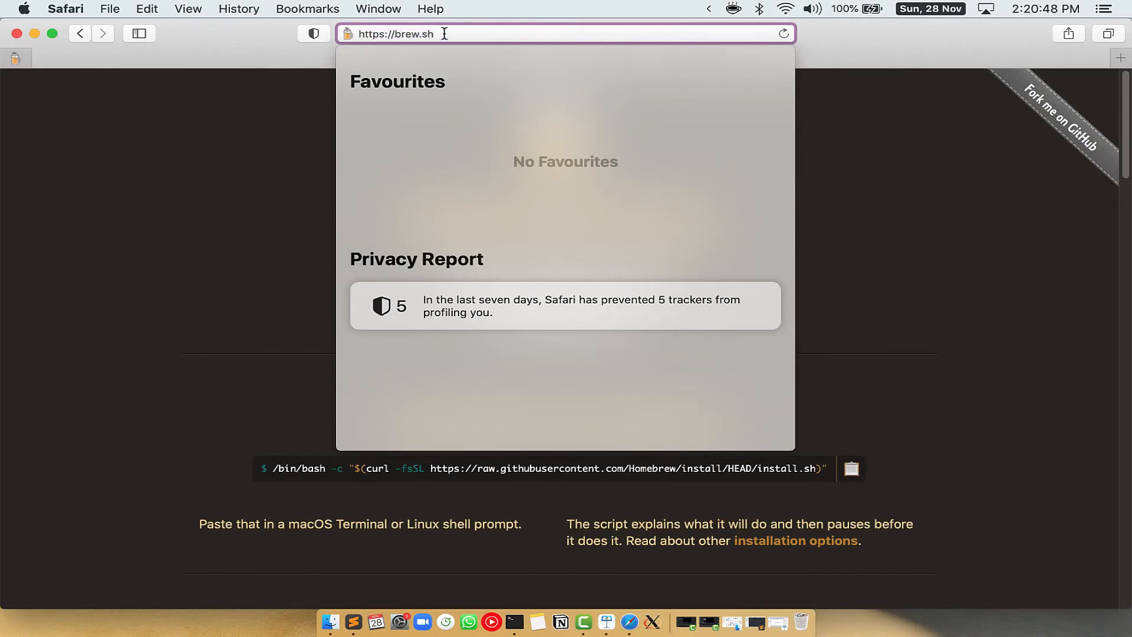
key("Return")
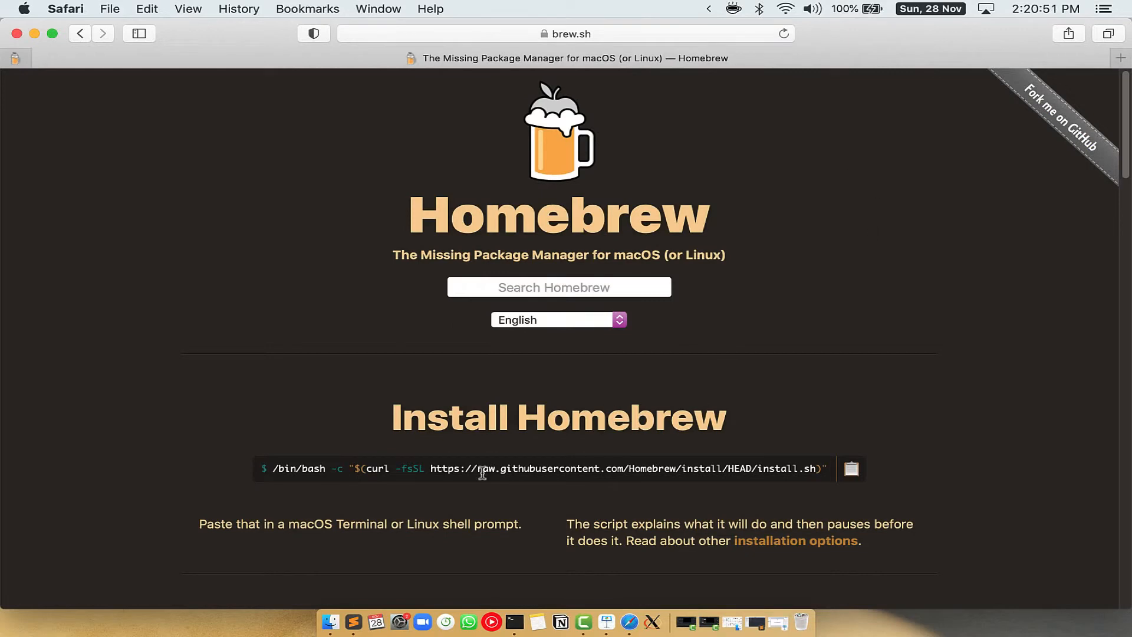
double_click(452, 418)
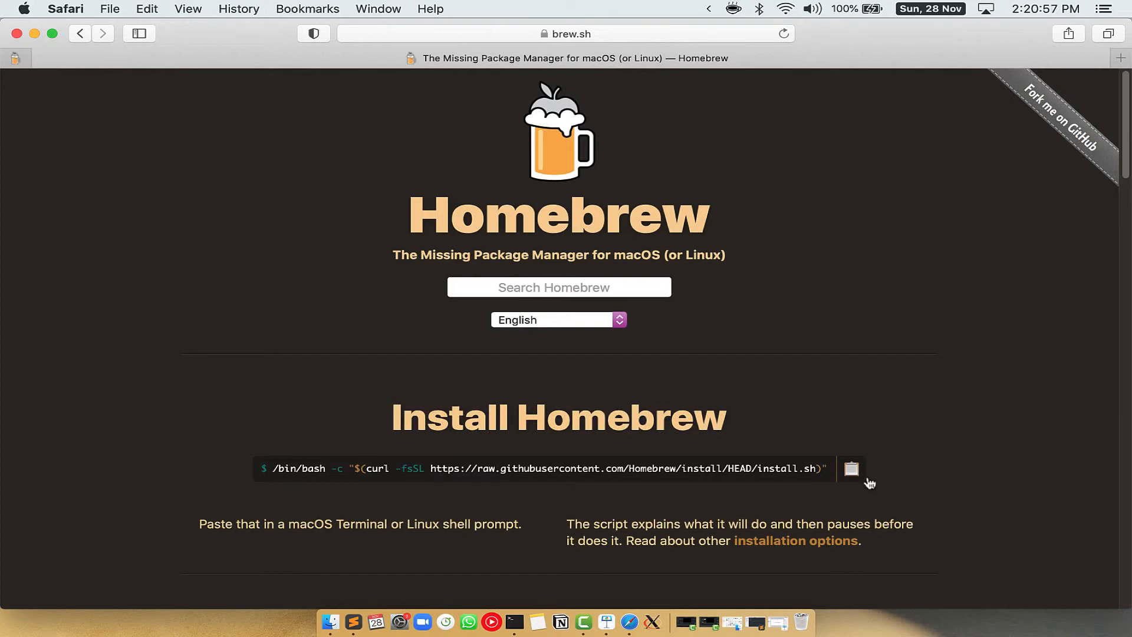
left_click(852, 468)
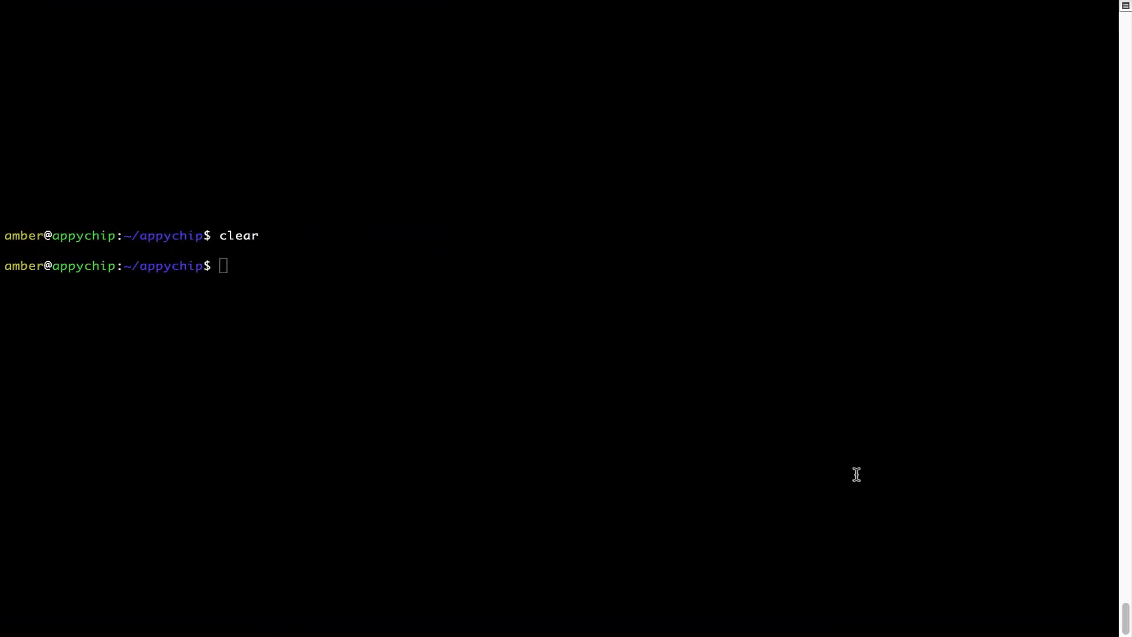
- Paste the Homebrew install command at the prompt and run it until it asks for a password
right_click(353, 252)
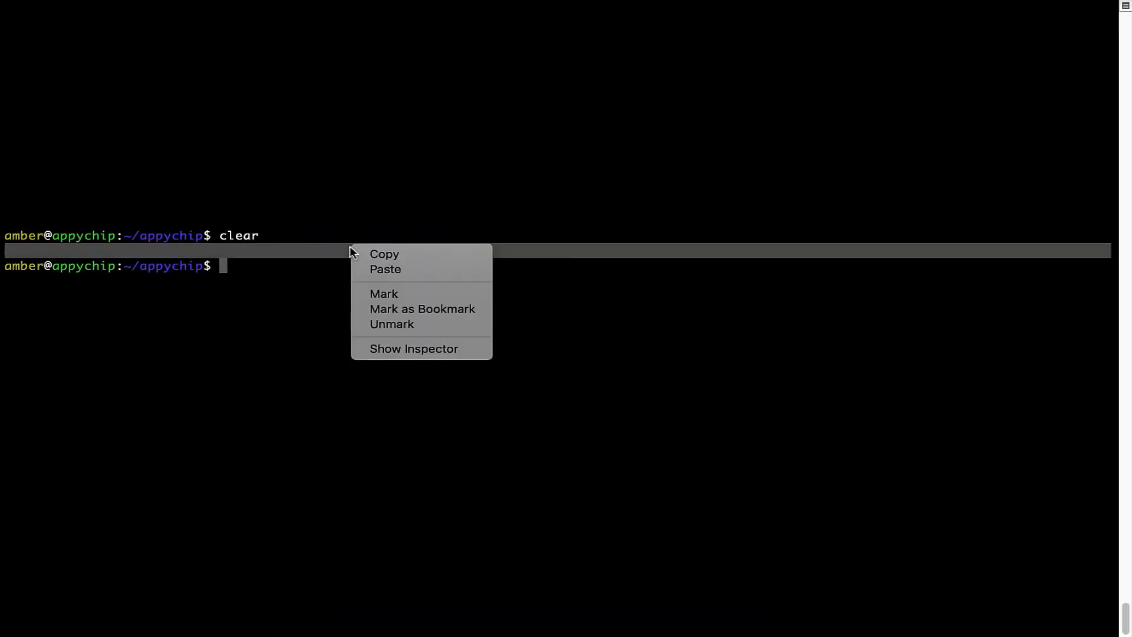
left_click(384, 269)
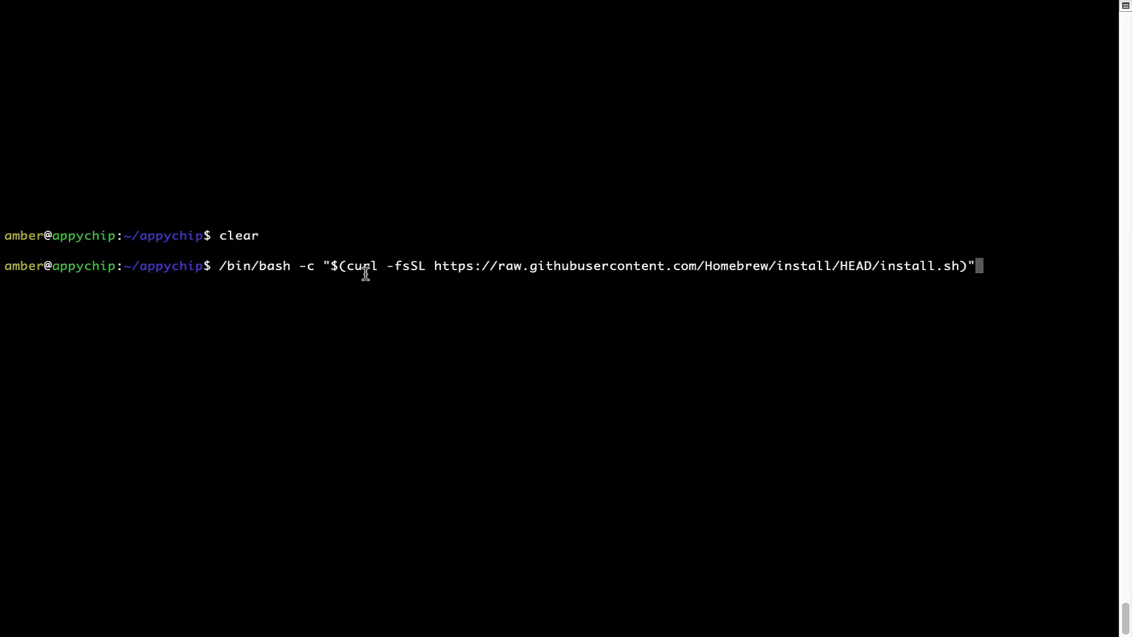
key("Return")
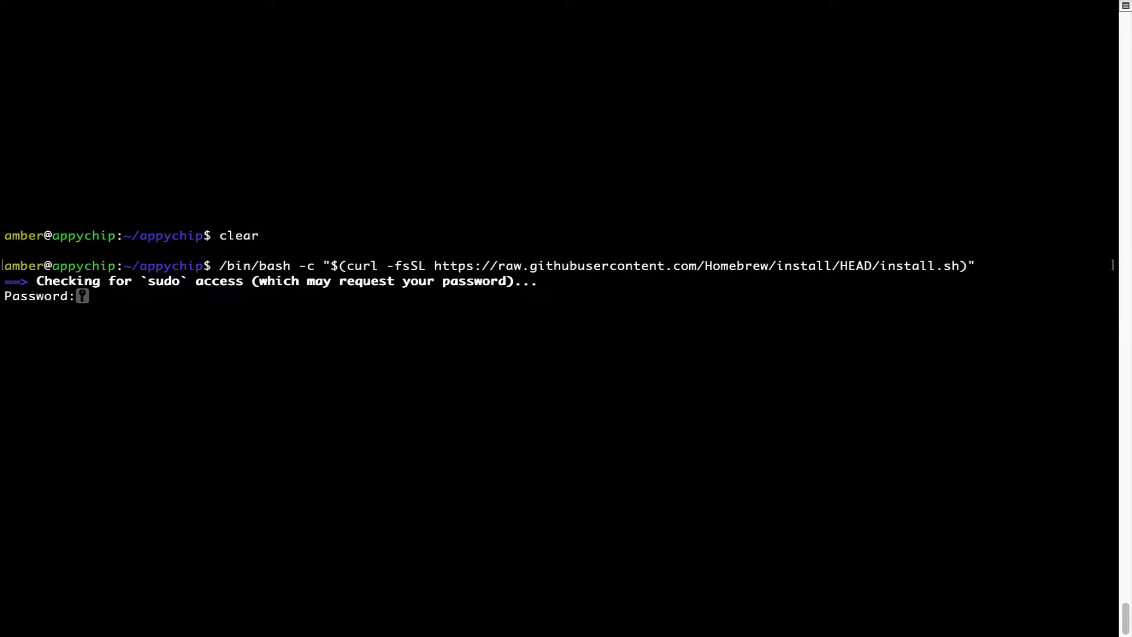
- Submit the administrator password and continue, letting the installer report 'Installation successful'
key("Return")
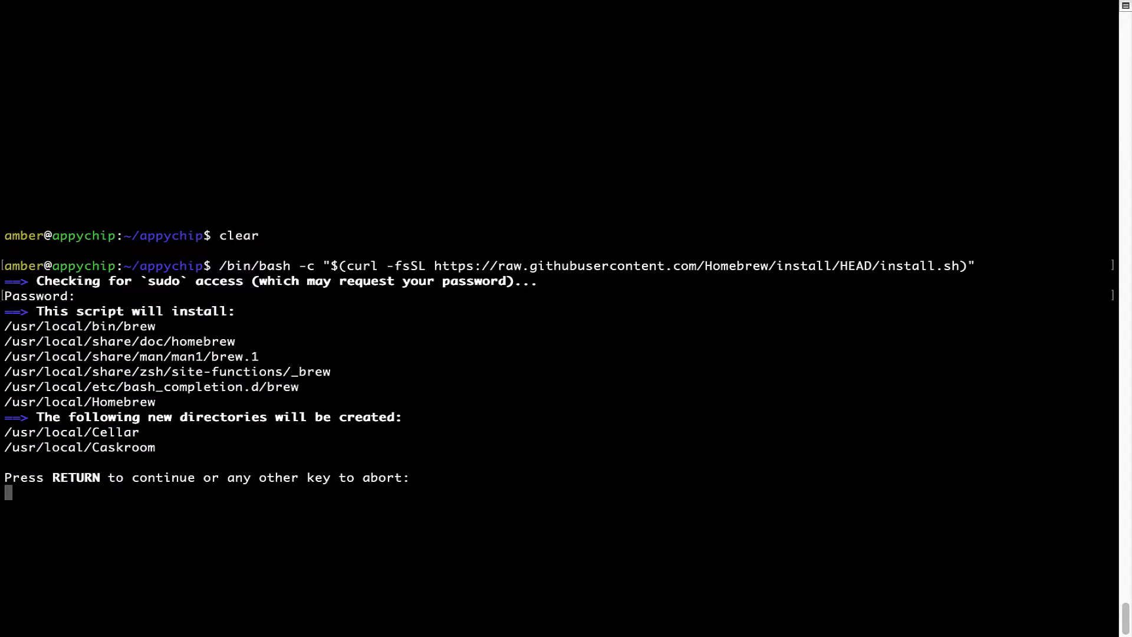
mouse_move(13, 507)
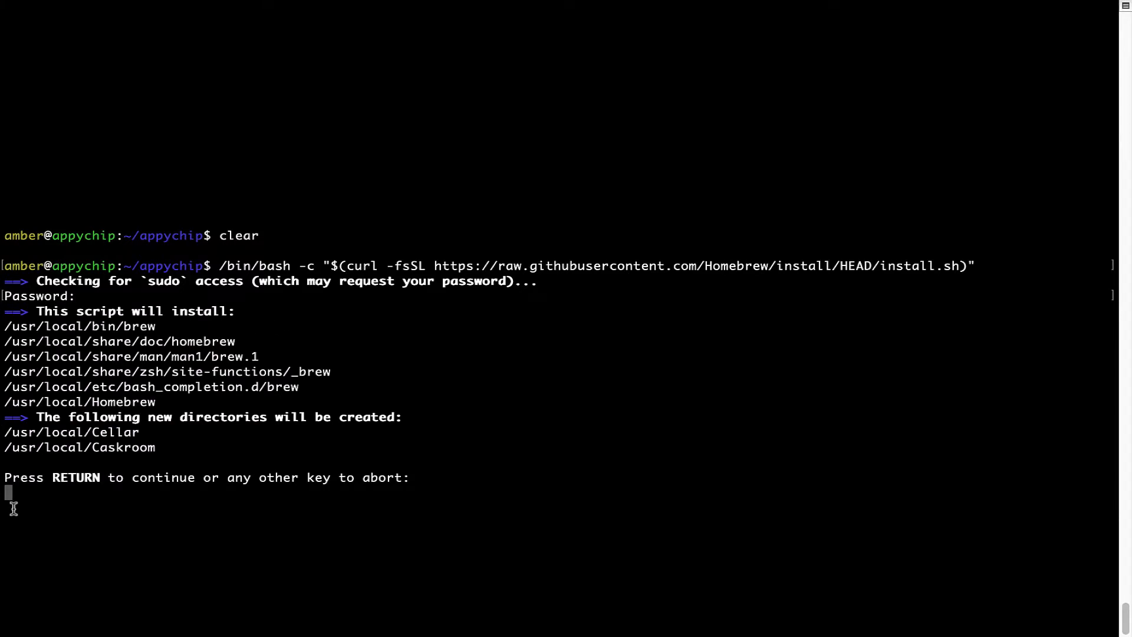
mouse_move(47, 482)
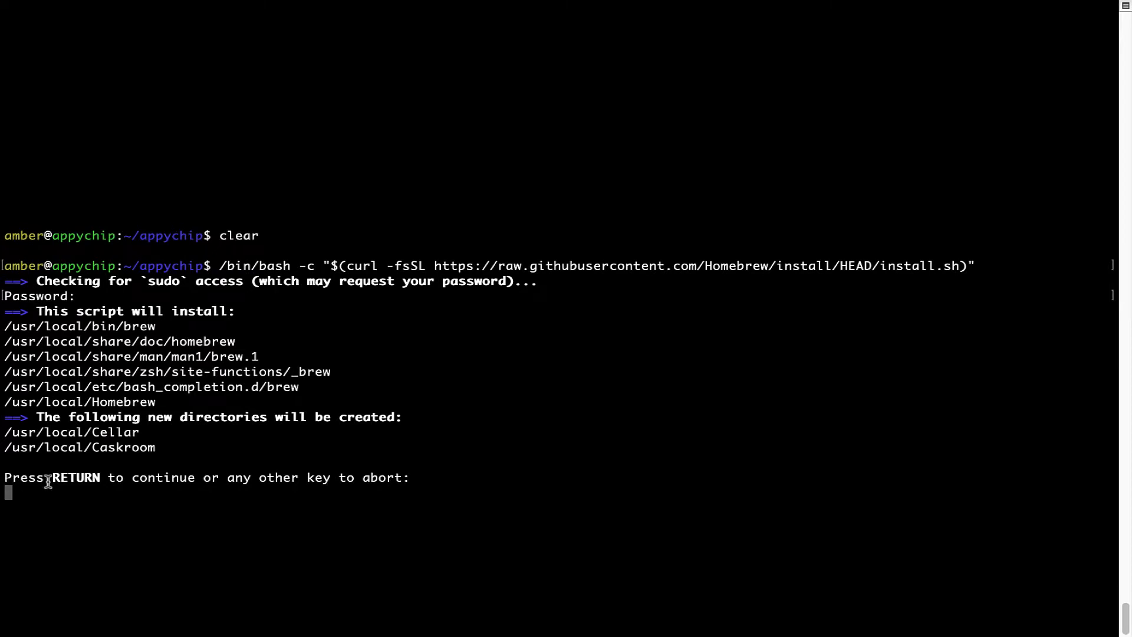
mouse_move(223, 485)
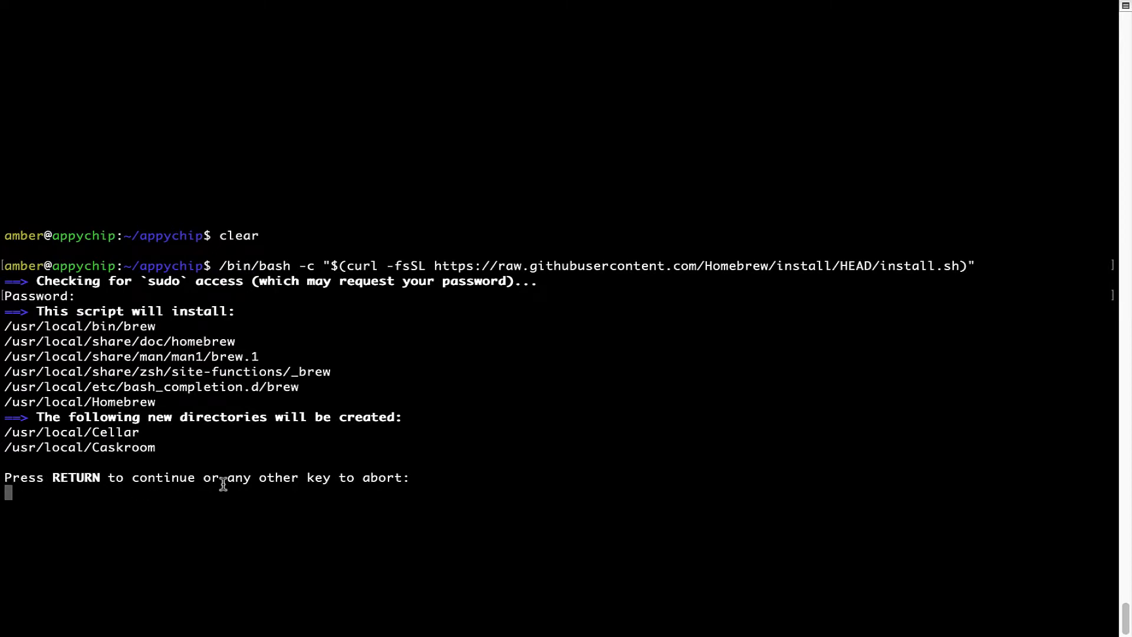
key("Return")
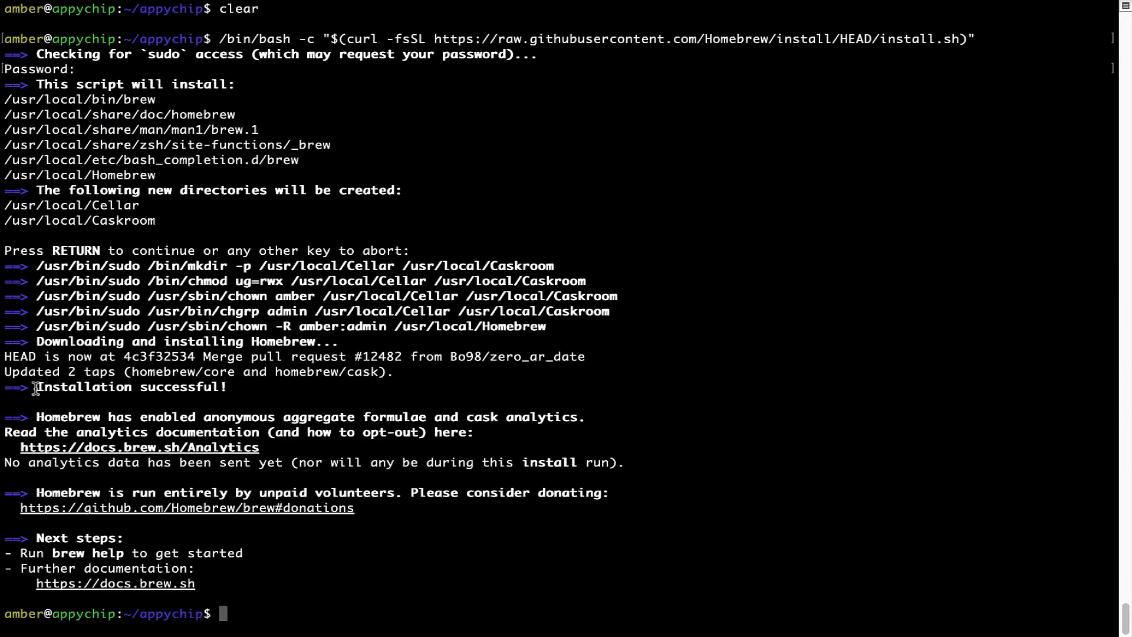
double_click(130, 387)
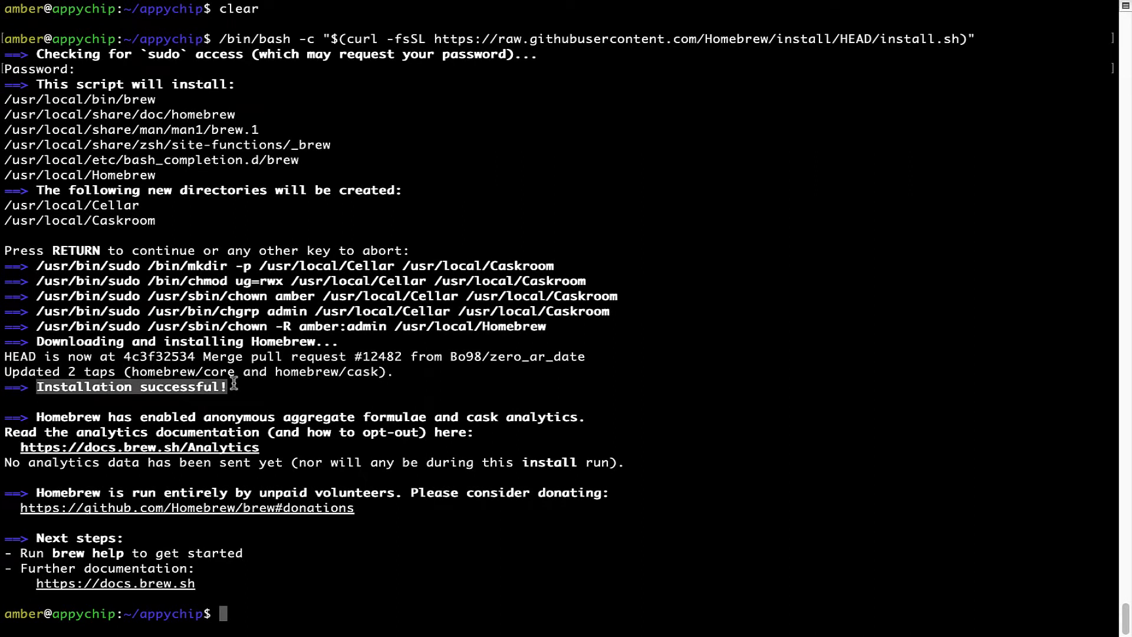
mouse_move(40, 392)
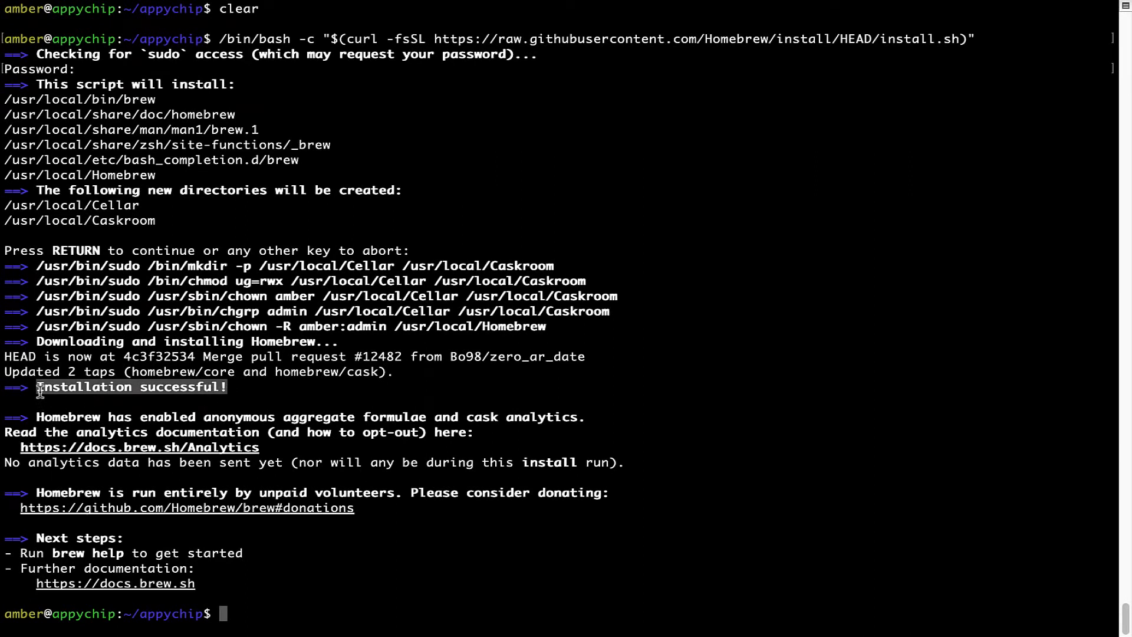
mouse_move(259, 440)
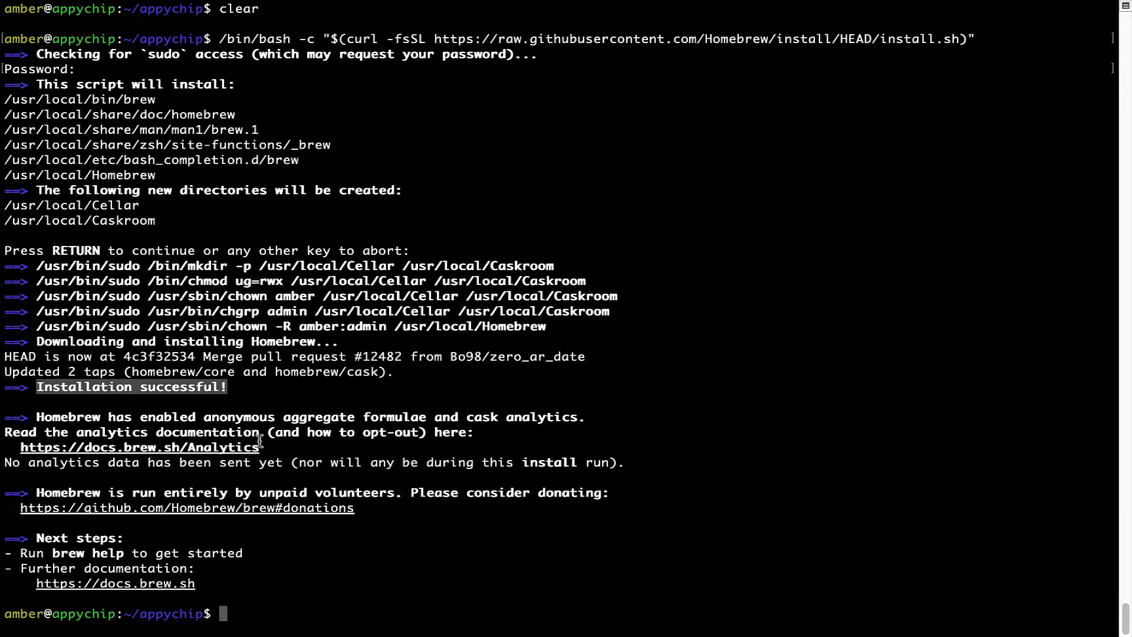
mouse_move(449, 390)
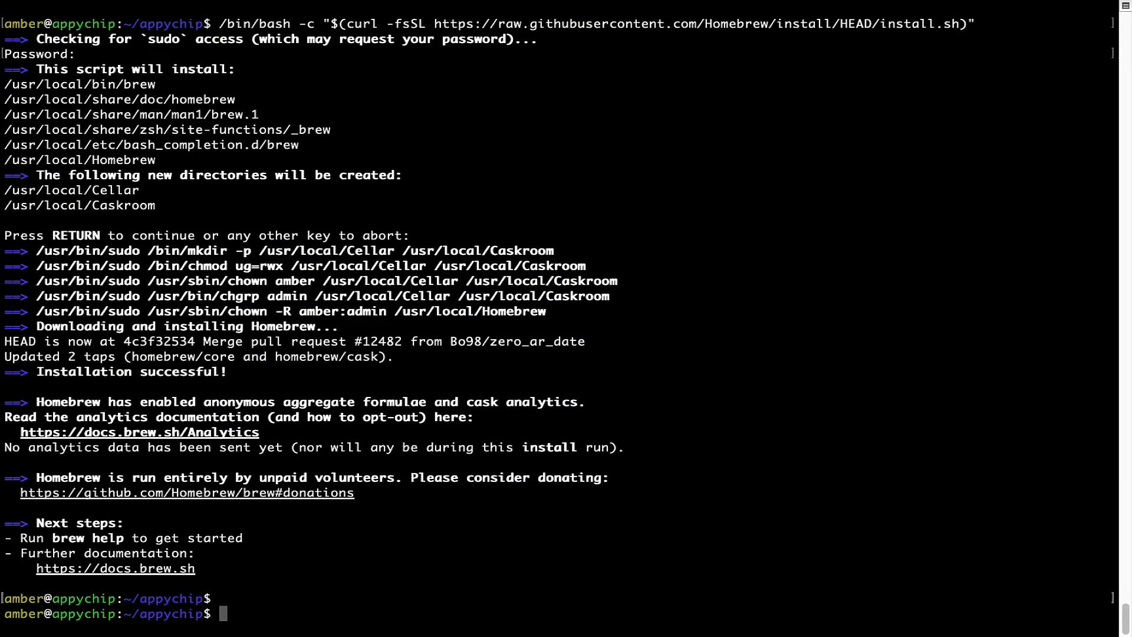
- Run 'brew analytics off' to disable Homebrew's anonymous analytics
type("brew anal")
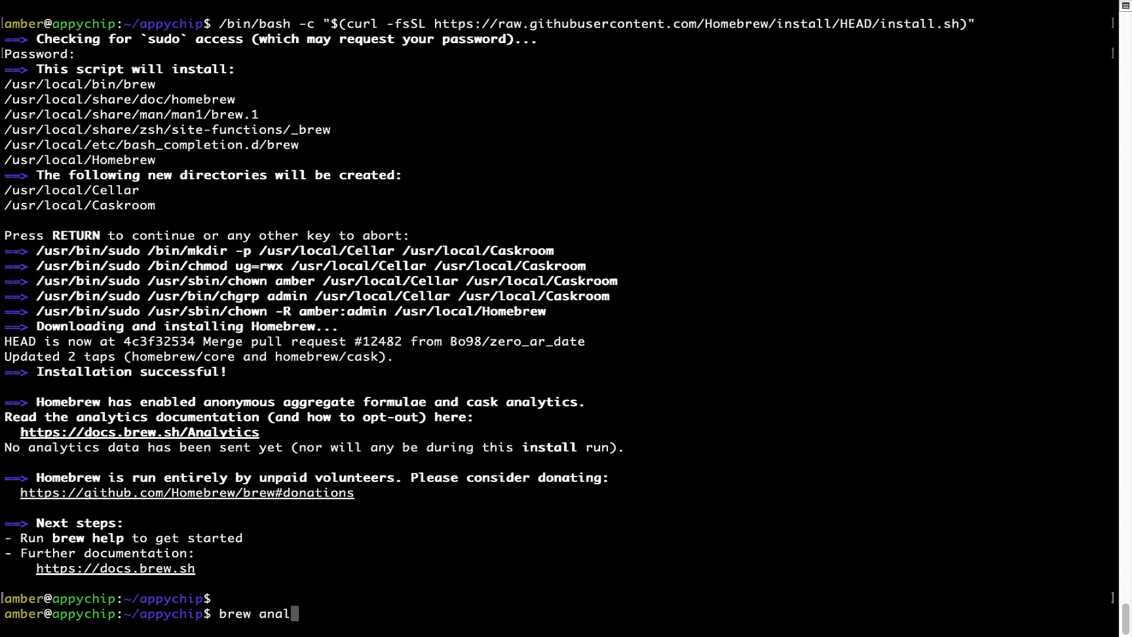
type("ytics off")
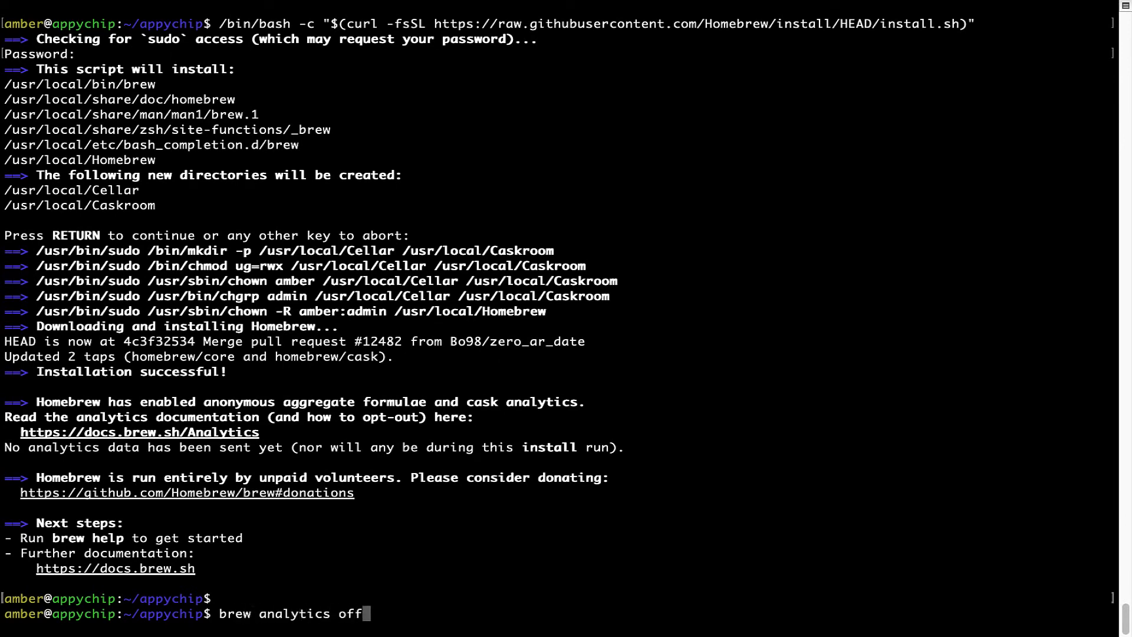
key("Return")
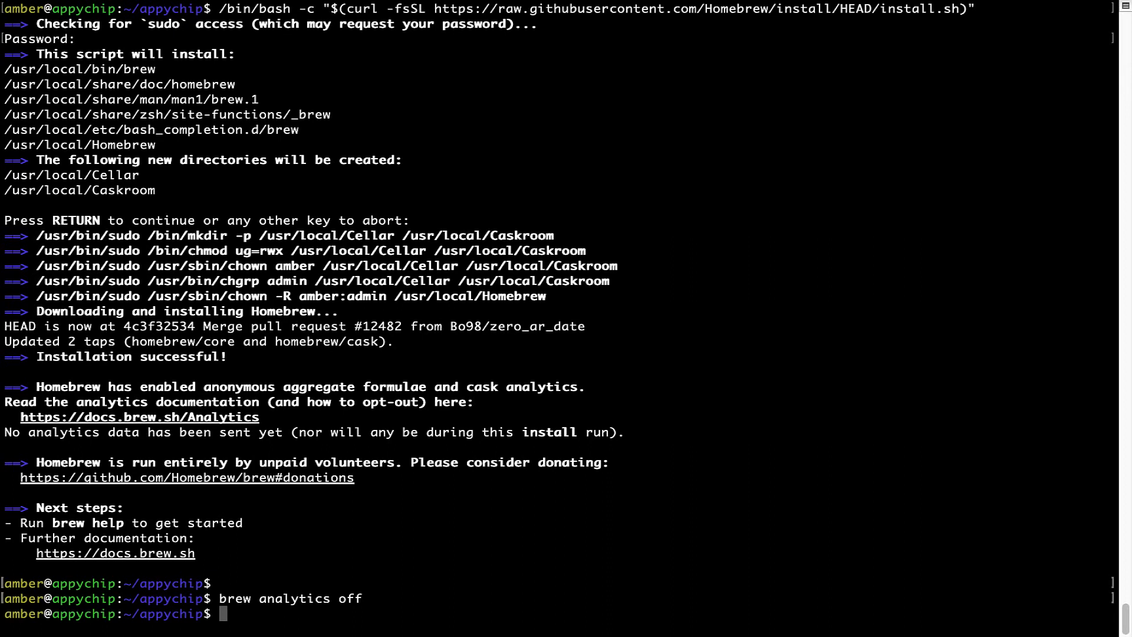
mouse_move(238, 599)
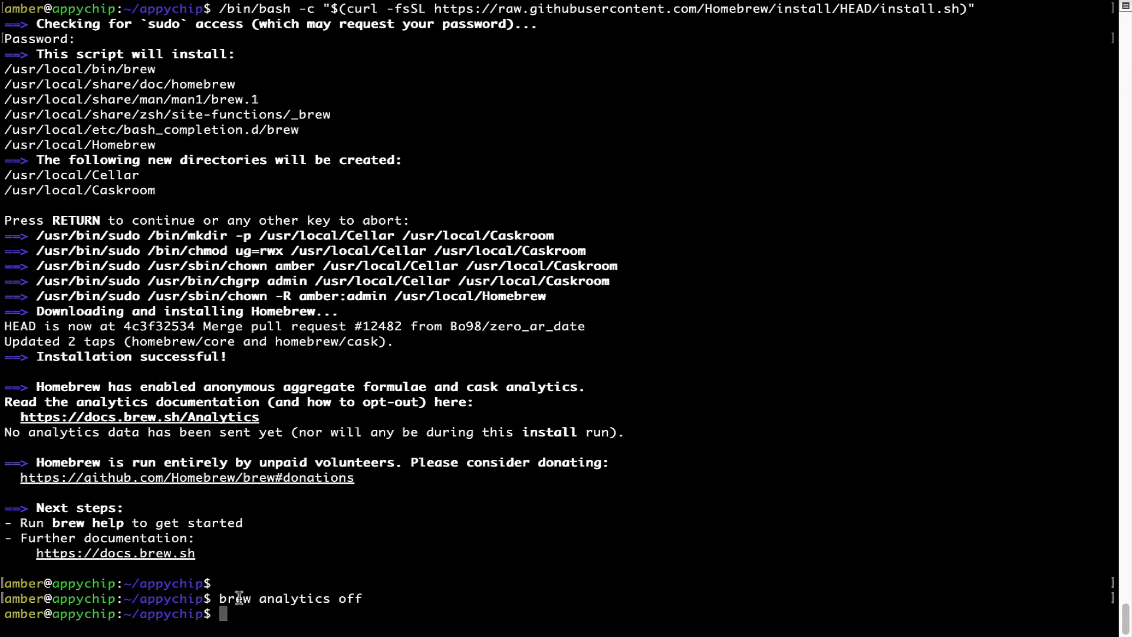
mouse_move(354, 552)
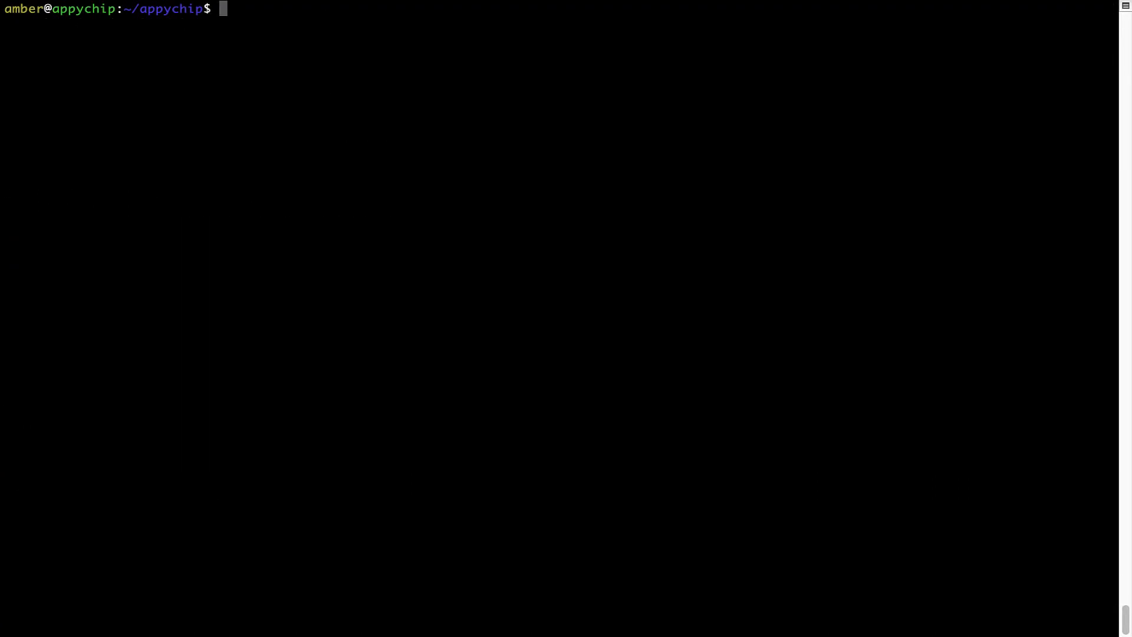
- Run 'brew update' and read the 'Already up-to-date.' message
type("brew")
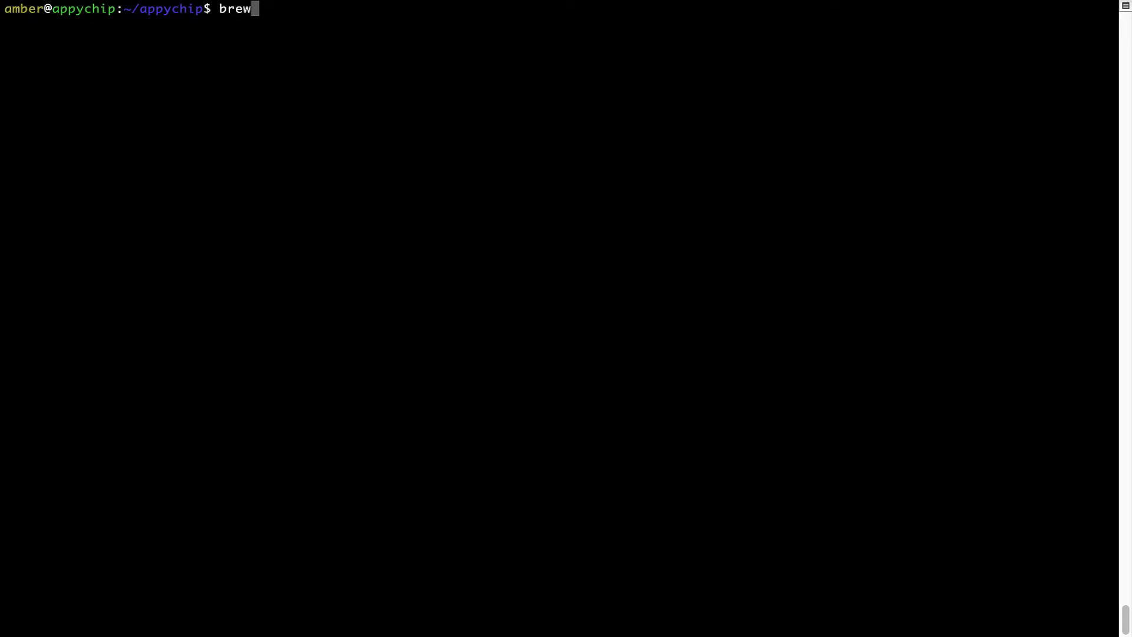
type("update")
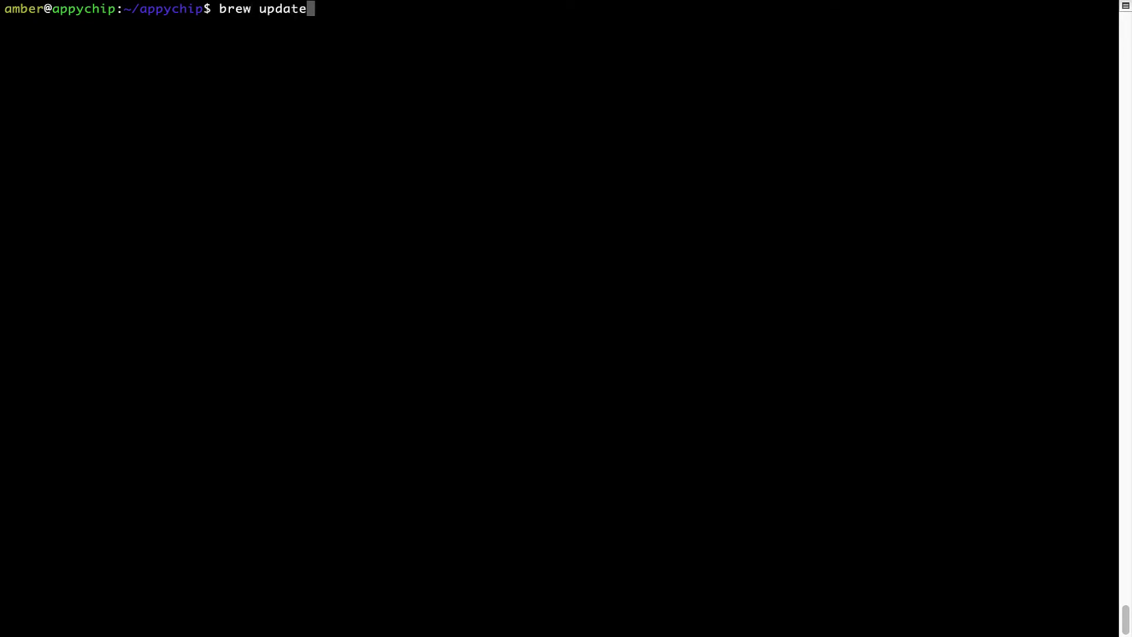
key("Return")
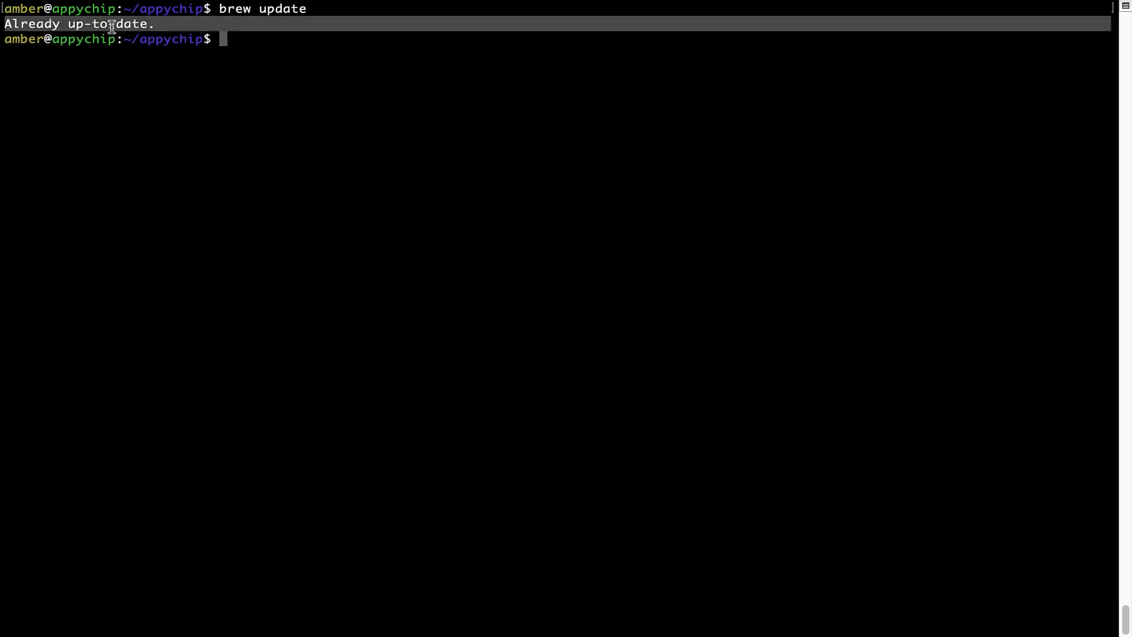
mouse_move(259, 150)
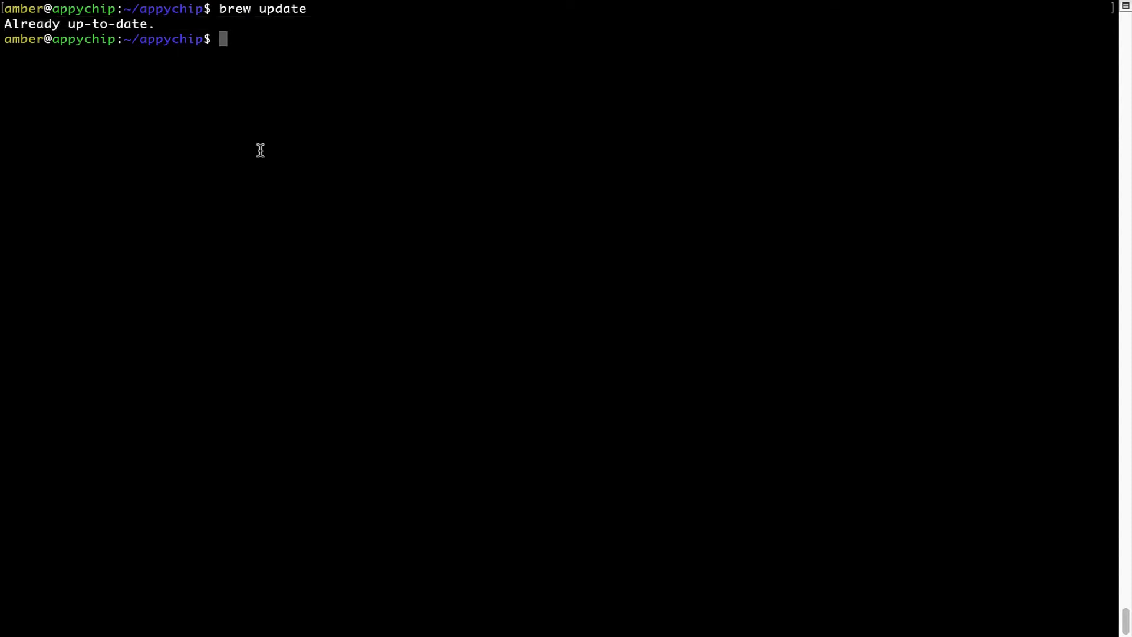
mouse_move(306, 117)
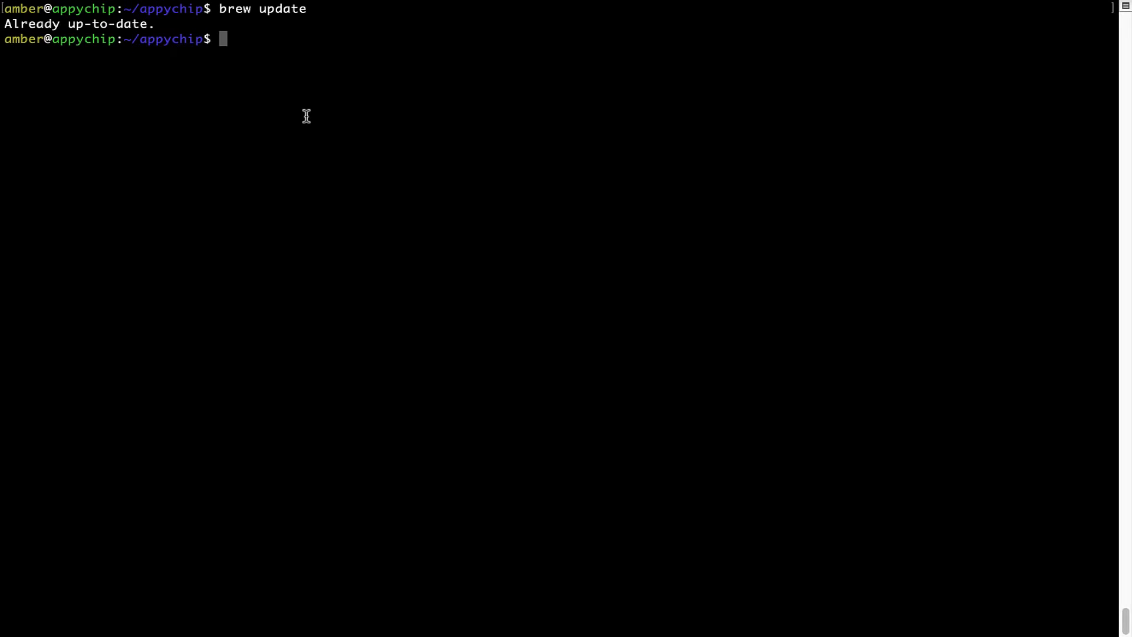
- Run 'brew install crackpkcs', completing the package name from 'crac'
type("brew install crac")
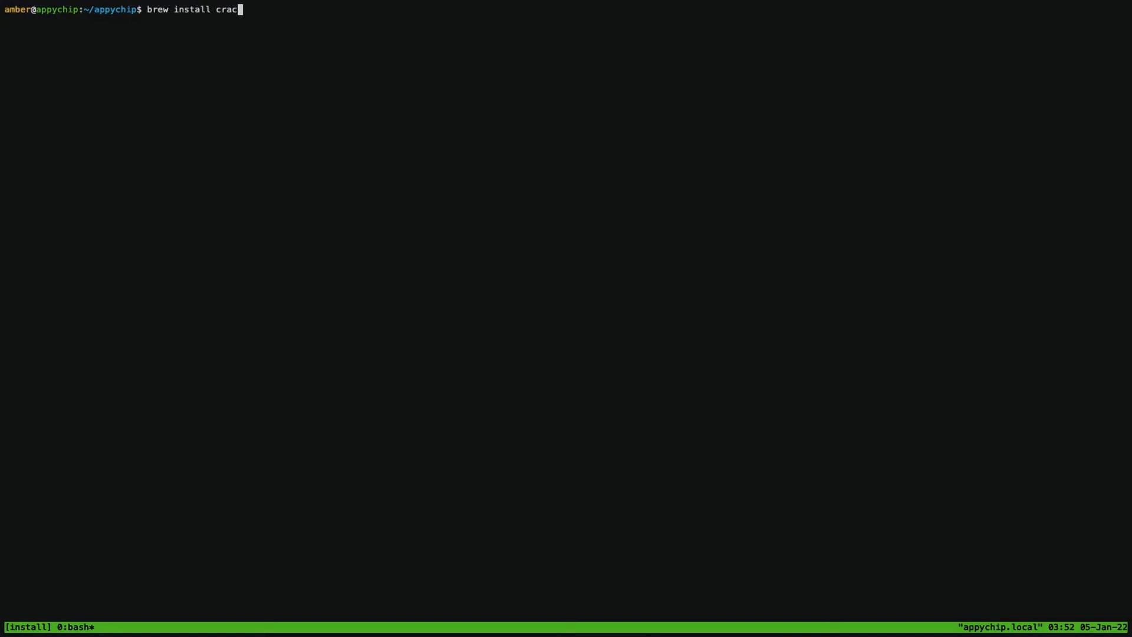
key("Return")
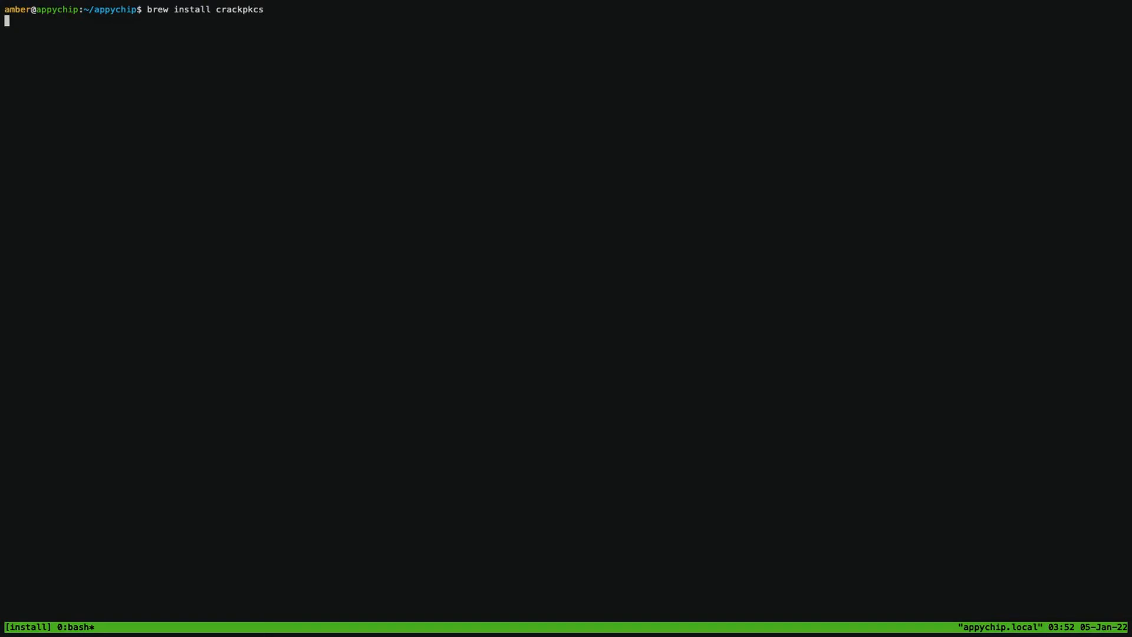
key("Return")
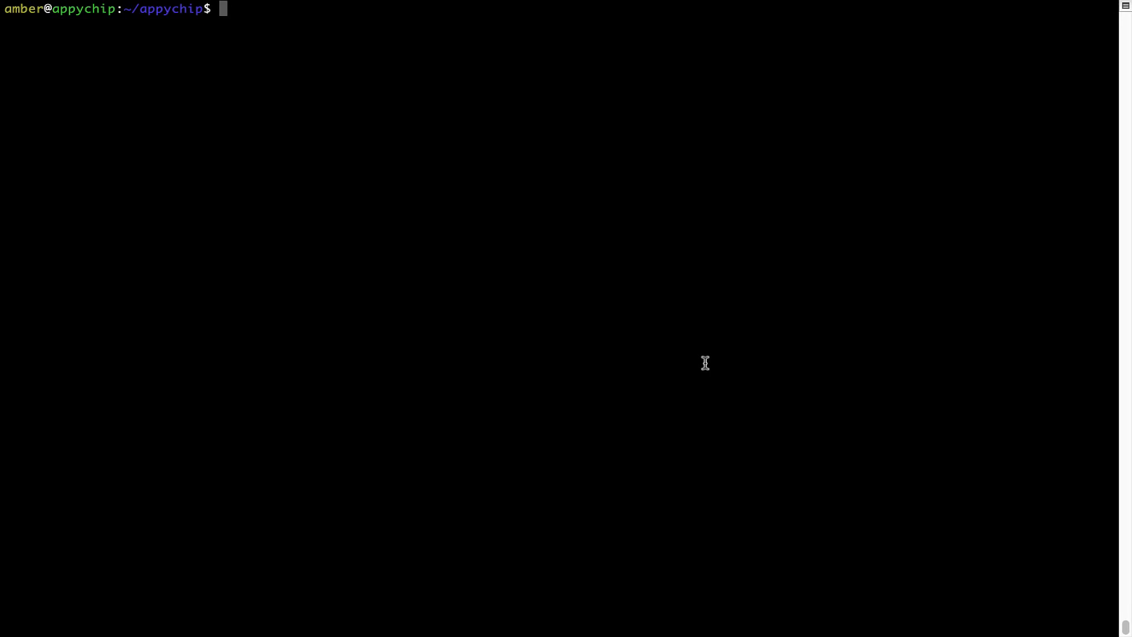
- Run 'brew reinstall hello', pouring hello 2.10 (11 files, 129.5KB)
type("brew reinstall")
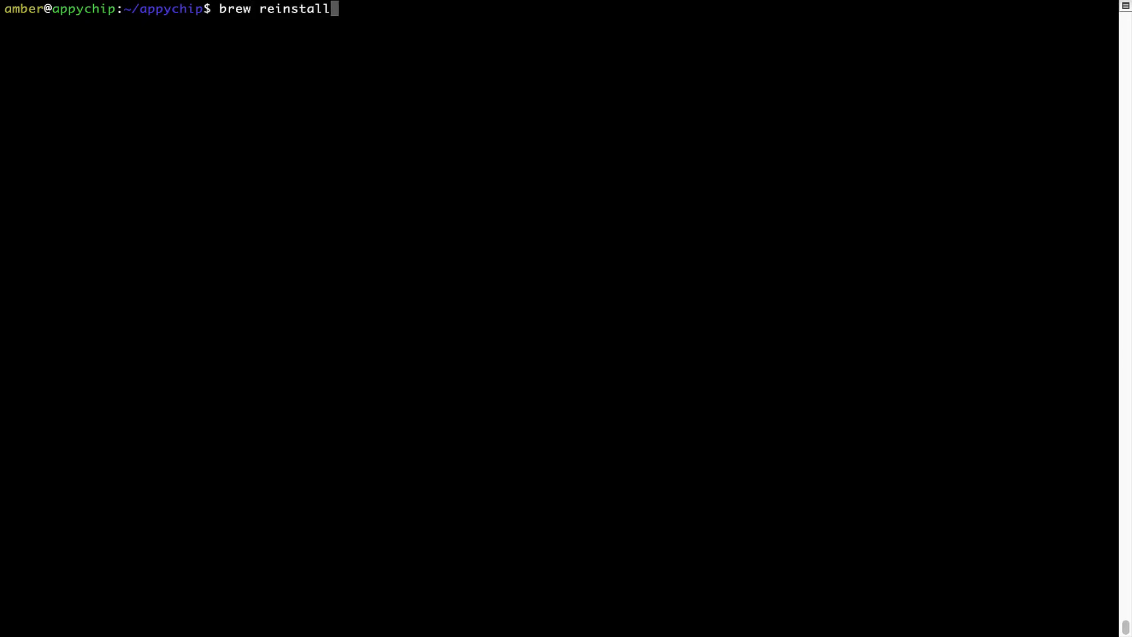
key("BackSpace")
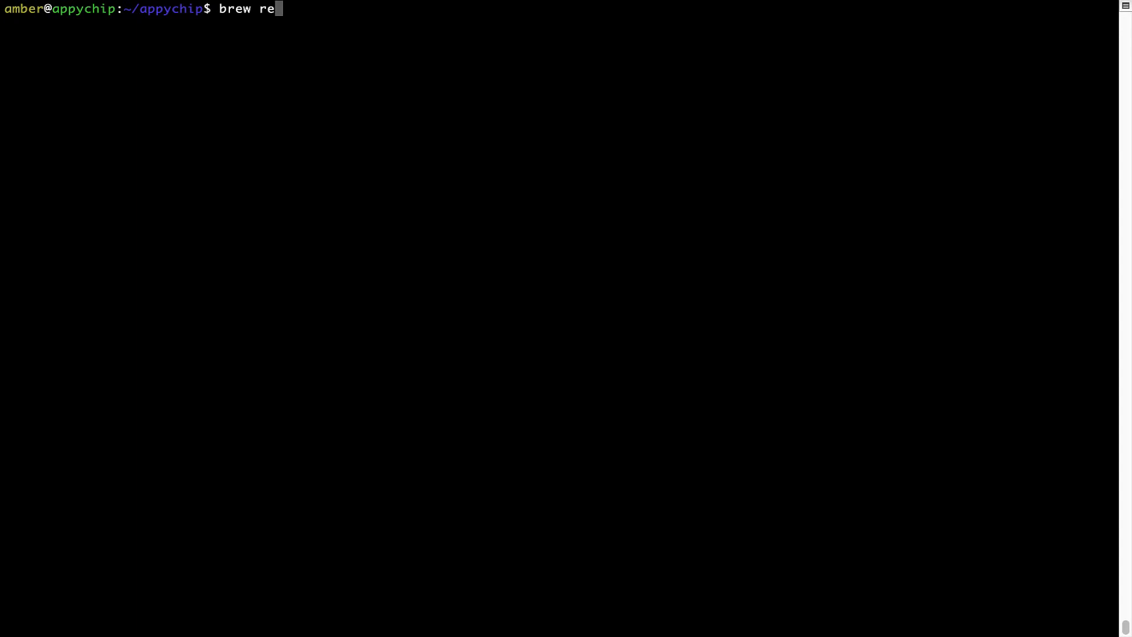
type("install")
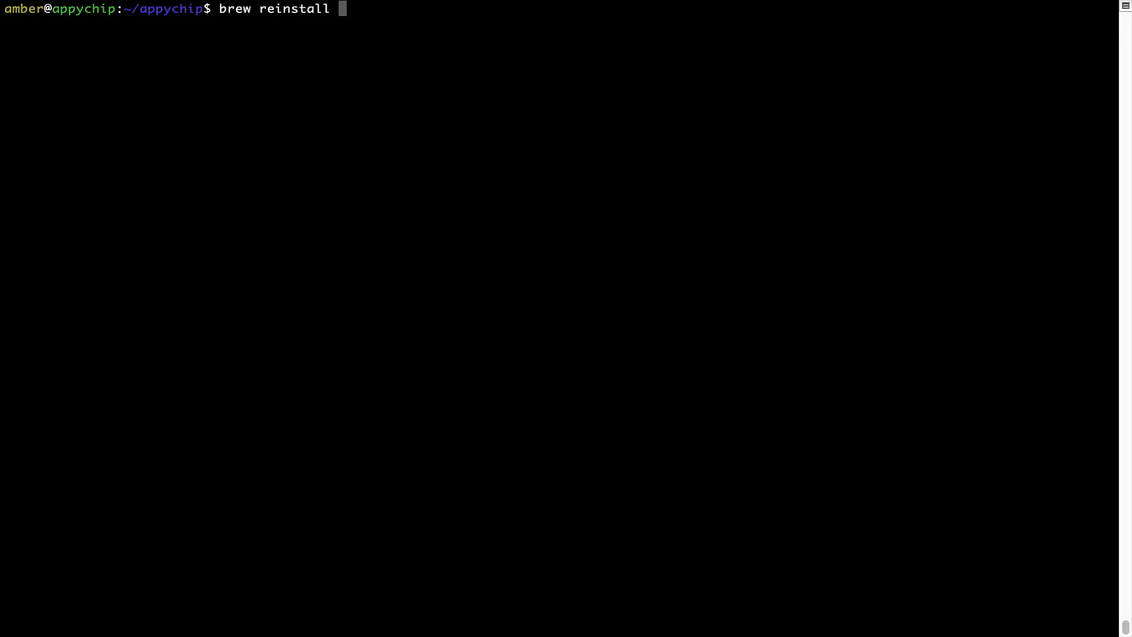
type("he")
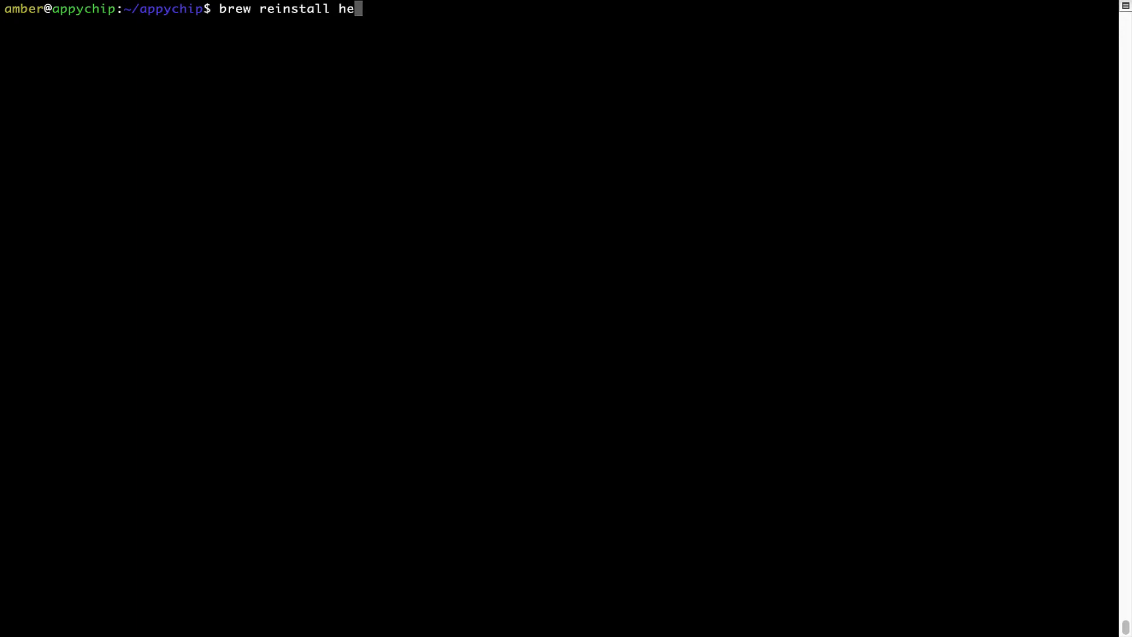
type("llo")
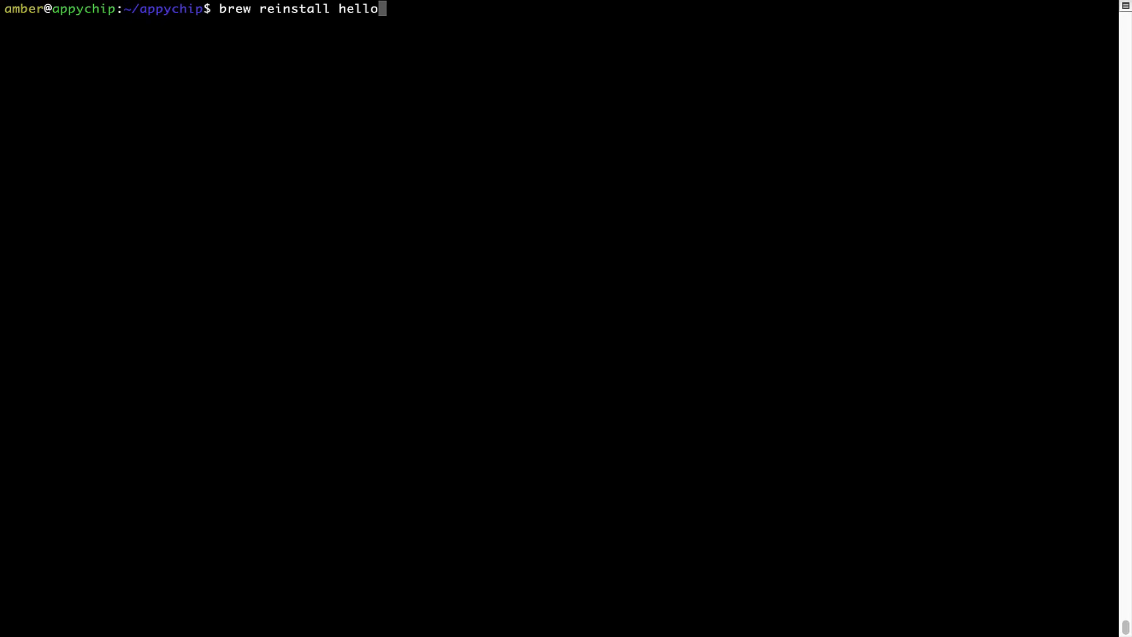
key("Return")
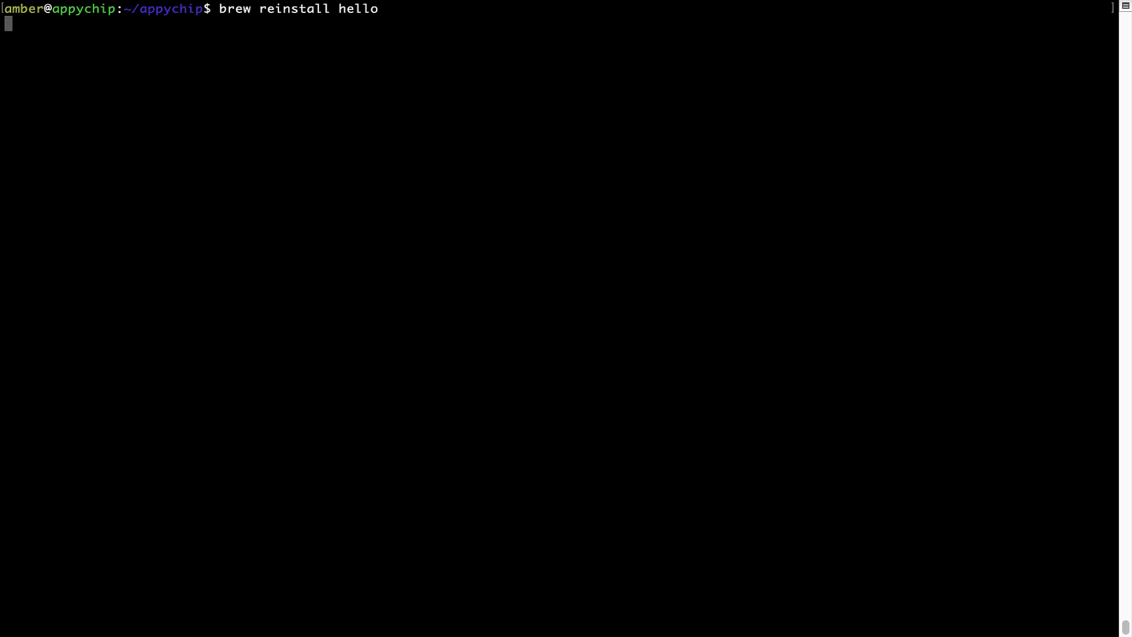
key("Return")
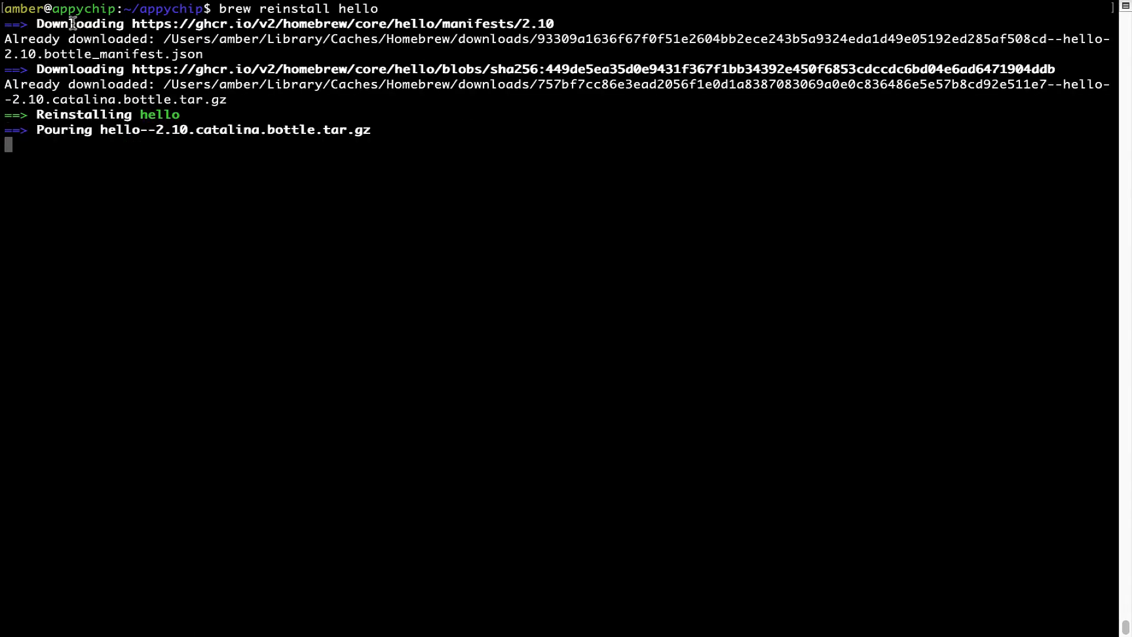
mouse_move(33, 114)
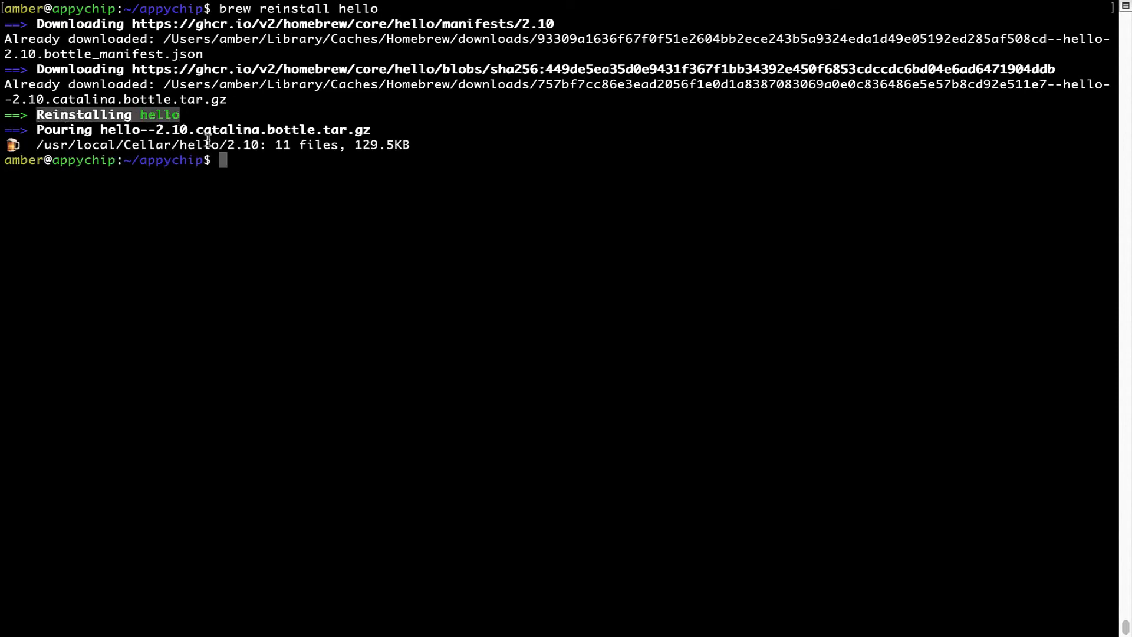
mouse_move(234, 160)
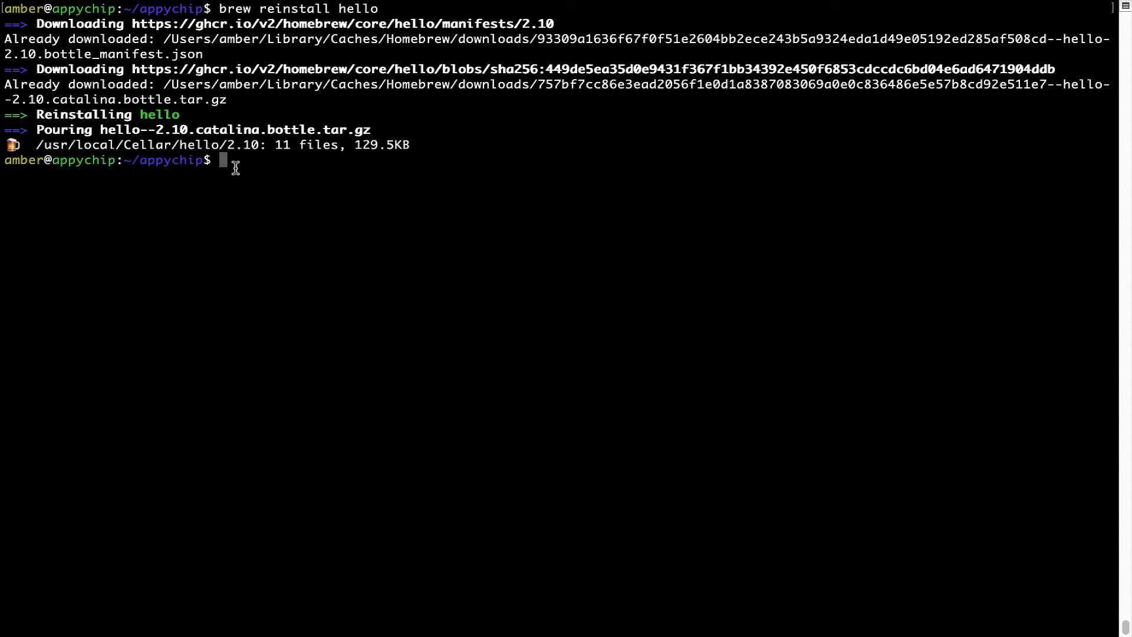
- Clear the reinstall output to leave an empty prompt
type("clear")
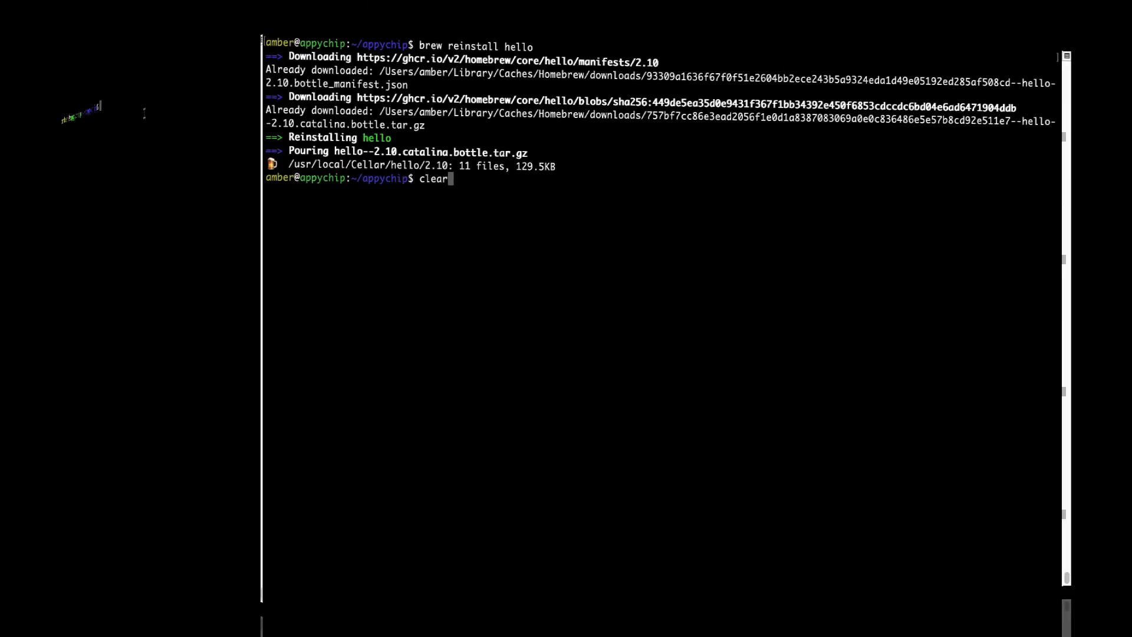
key("Return")
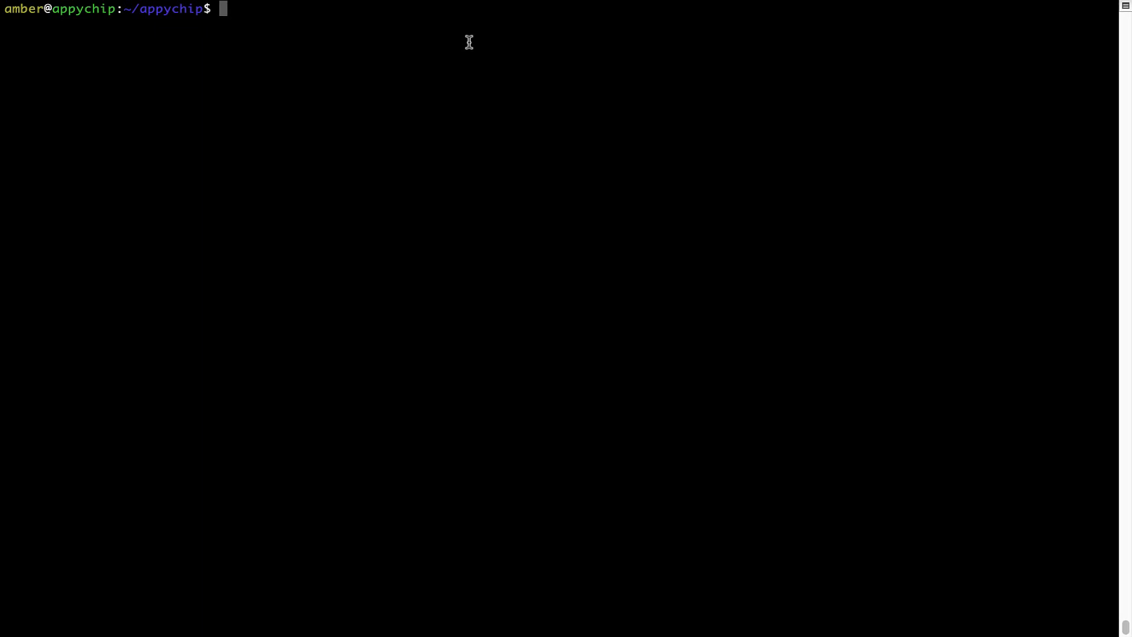
- Run 'brew uninstall hello' to remove the hello package, then begin the next brew command
type("brew un")
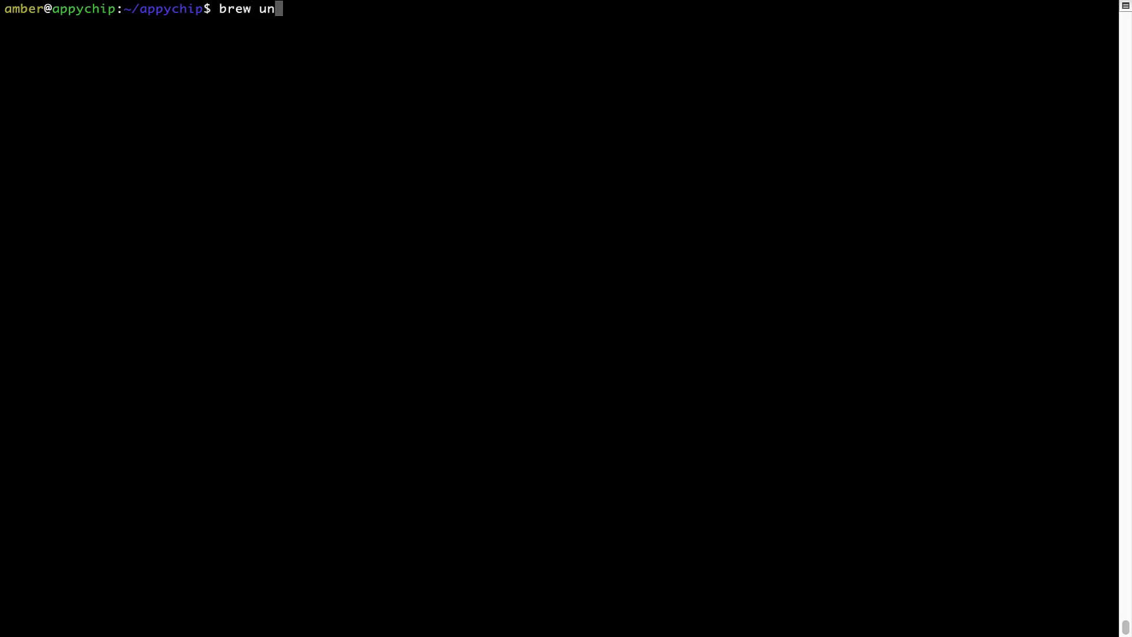
type("install h")
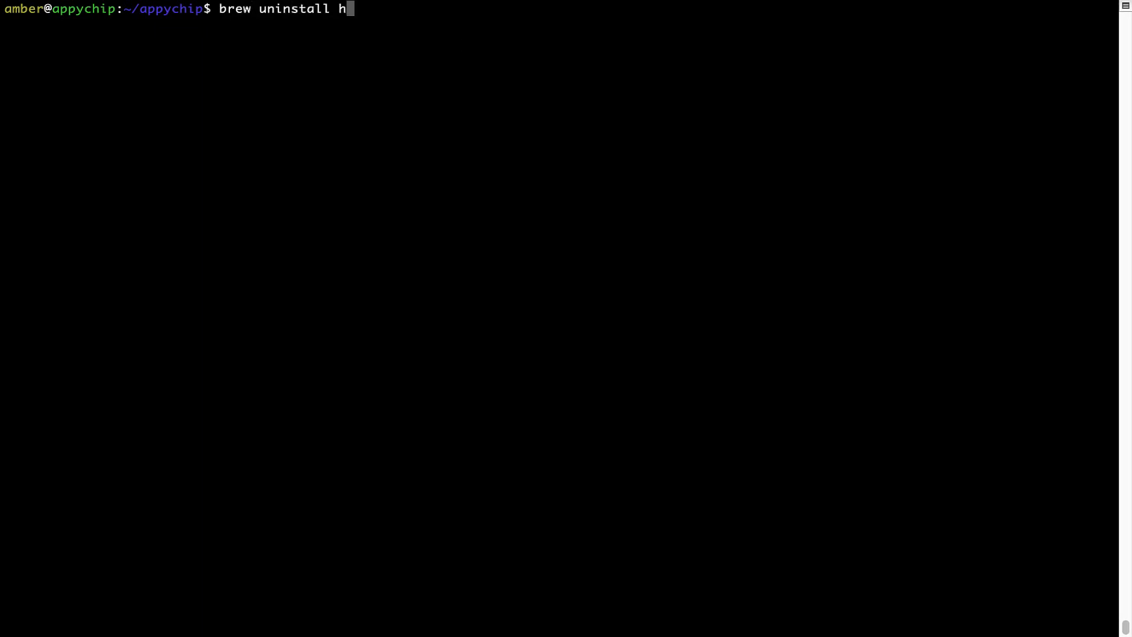
type("ello")
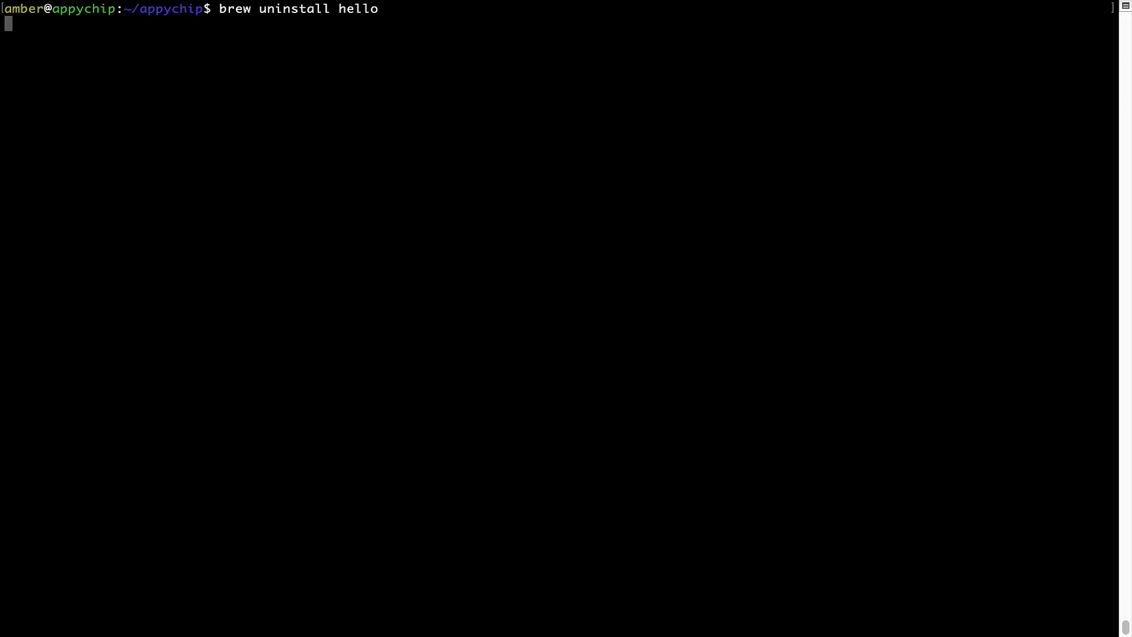
key("Return")
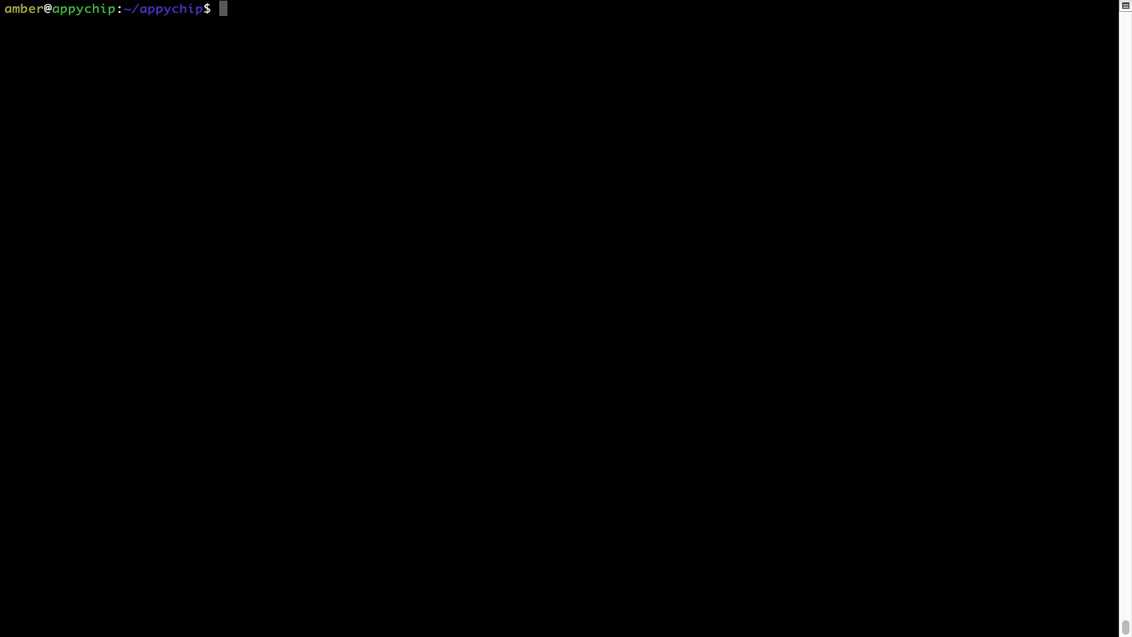
type("brew c")
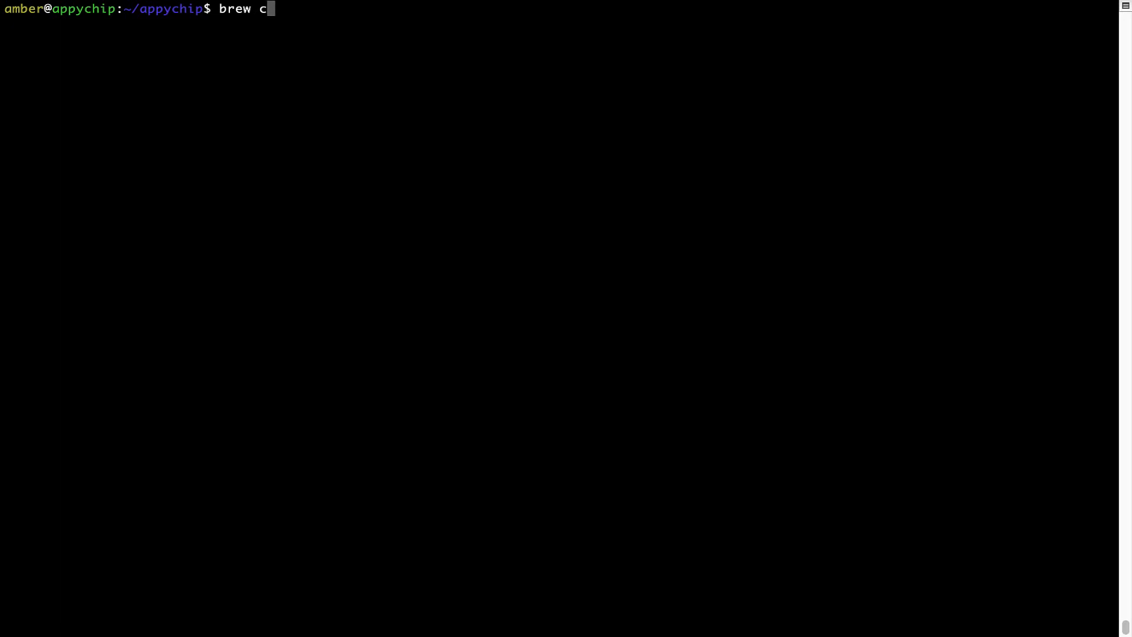
- Run 'brew cleanup' to clear old package versions and cached downloads
type("leanup")
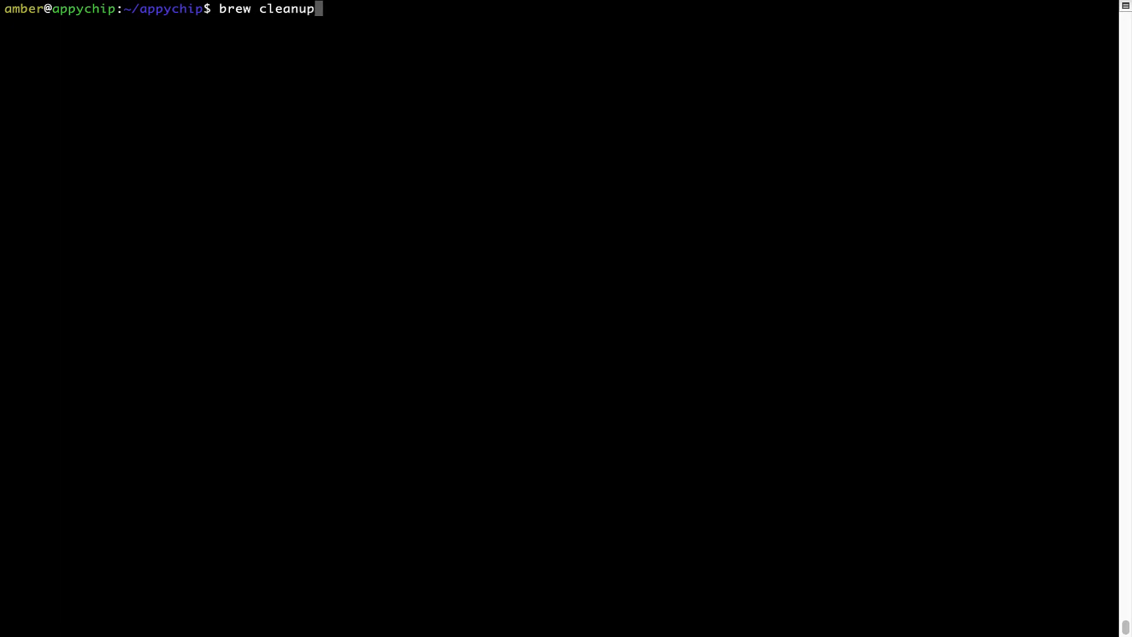
key("Return")
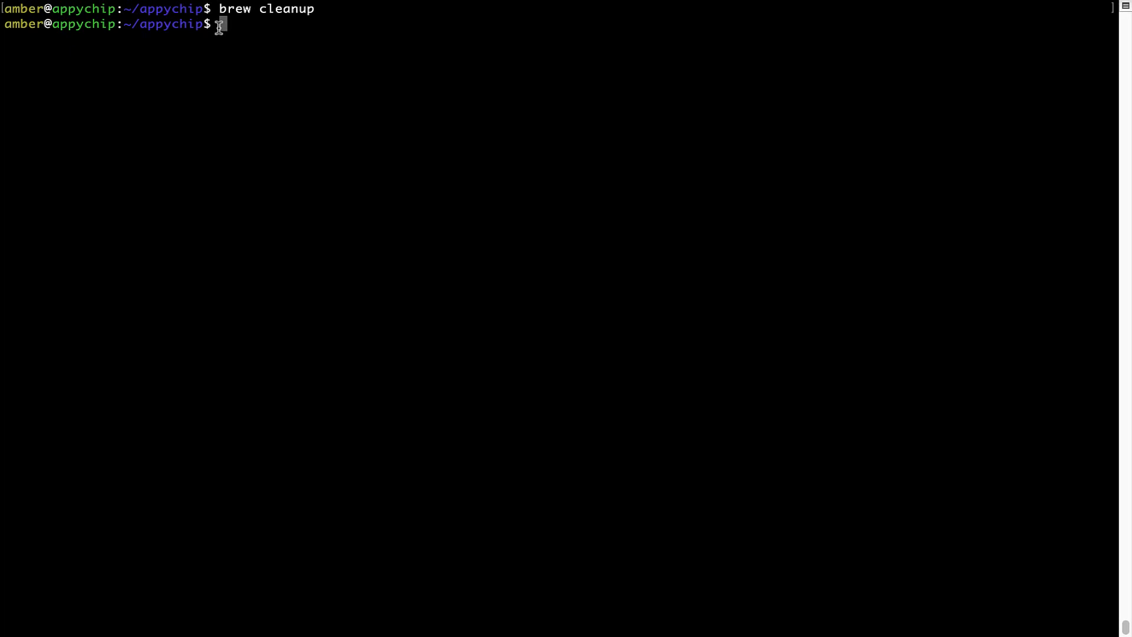
mouse_move(309, 20)
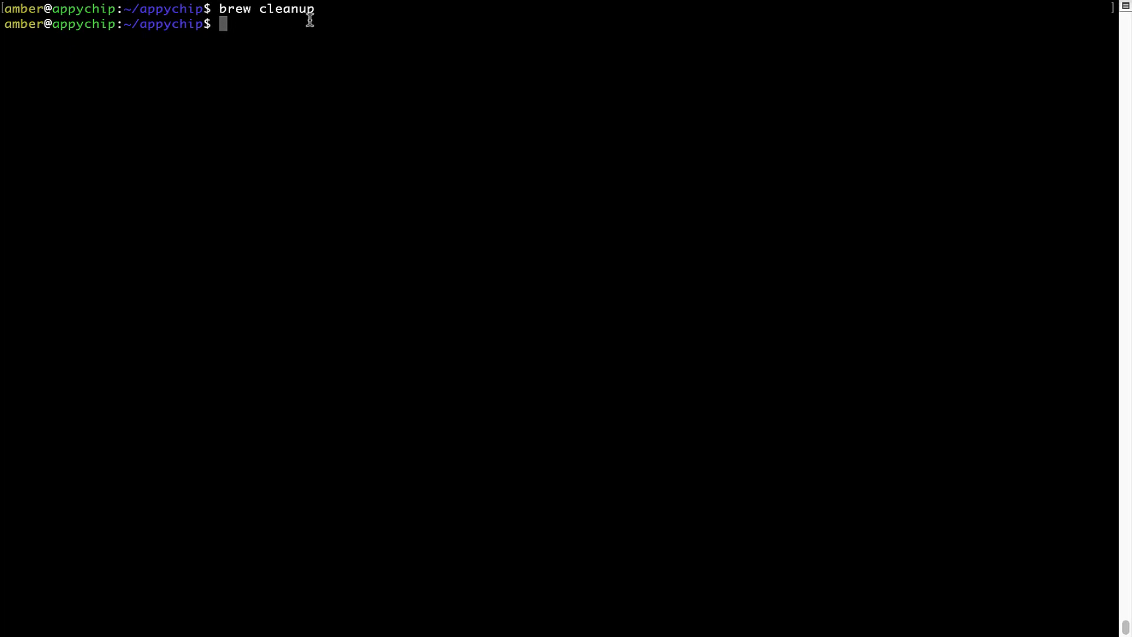